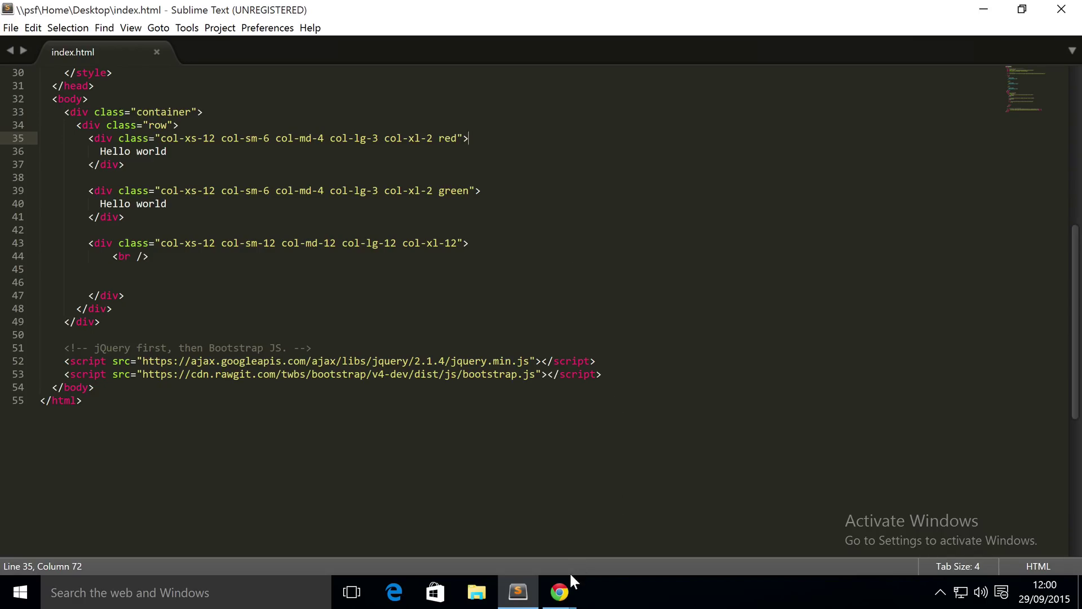
Bring up Chrome and open youtube.com and sonarlearning.co.uk in new tabs
click(559, 592)
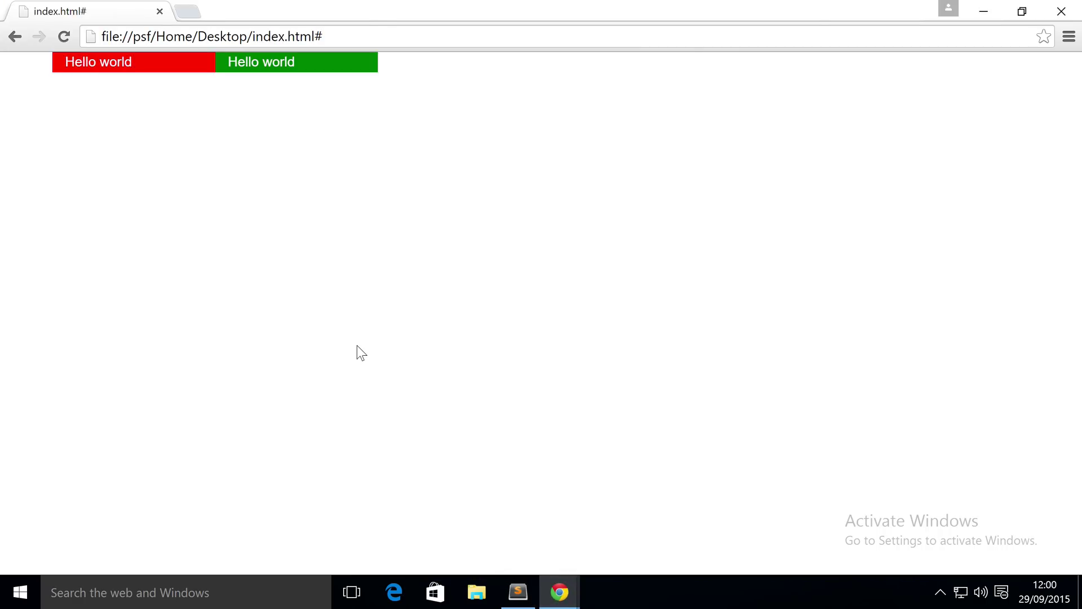
text(youtube)
text(osn)
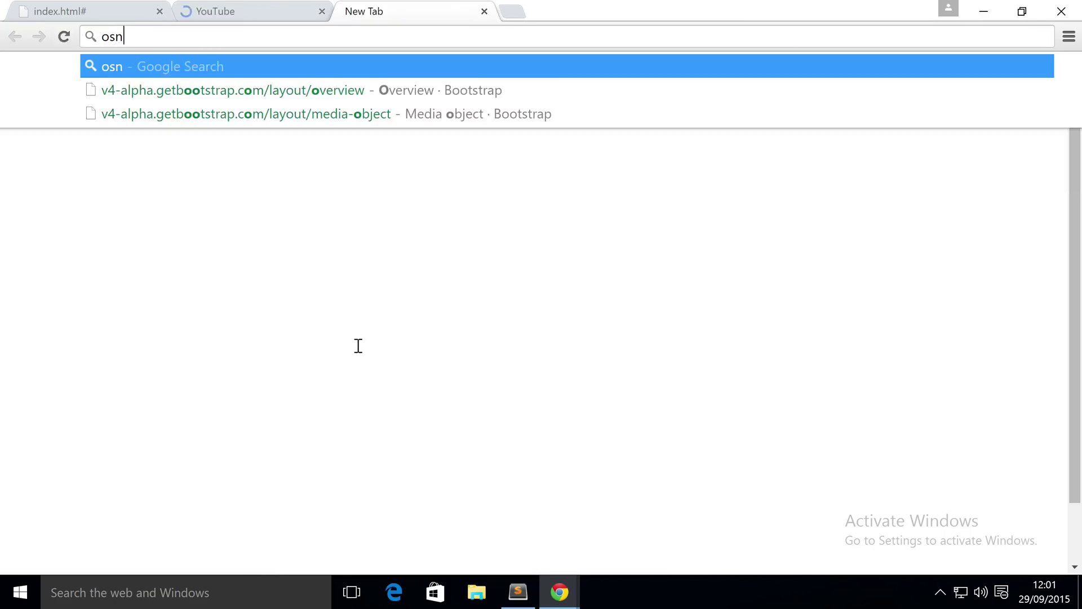
text(son)
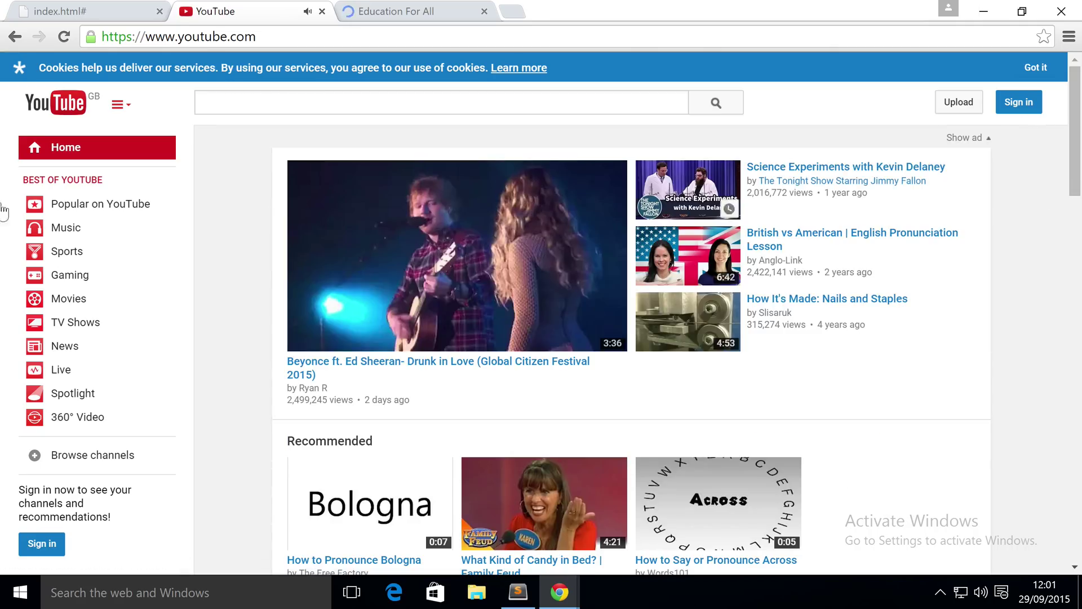
click(400, 11)
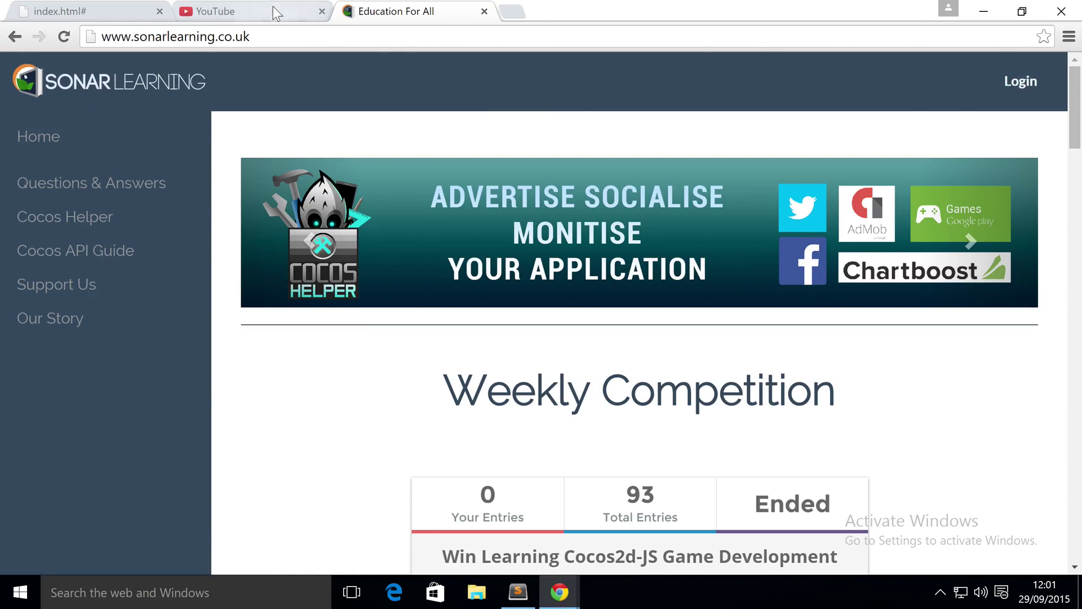
Browse YouTube briefly, dismiss its cookie notice, and return to the index.html page
click(217, 11)
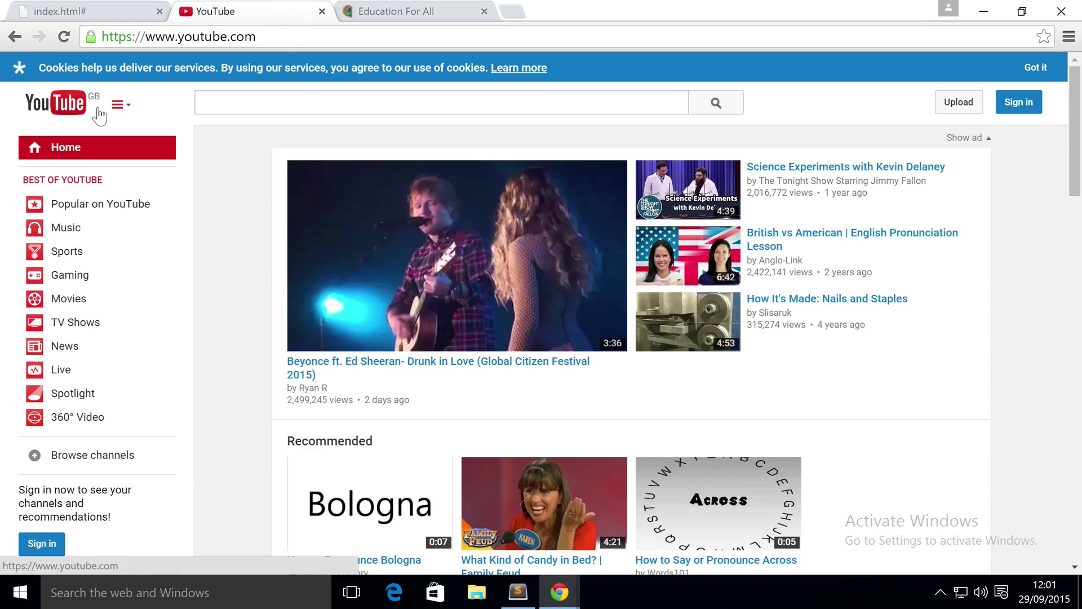
click(115, 105)
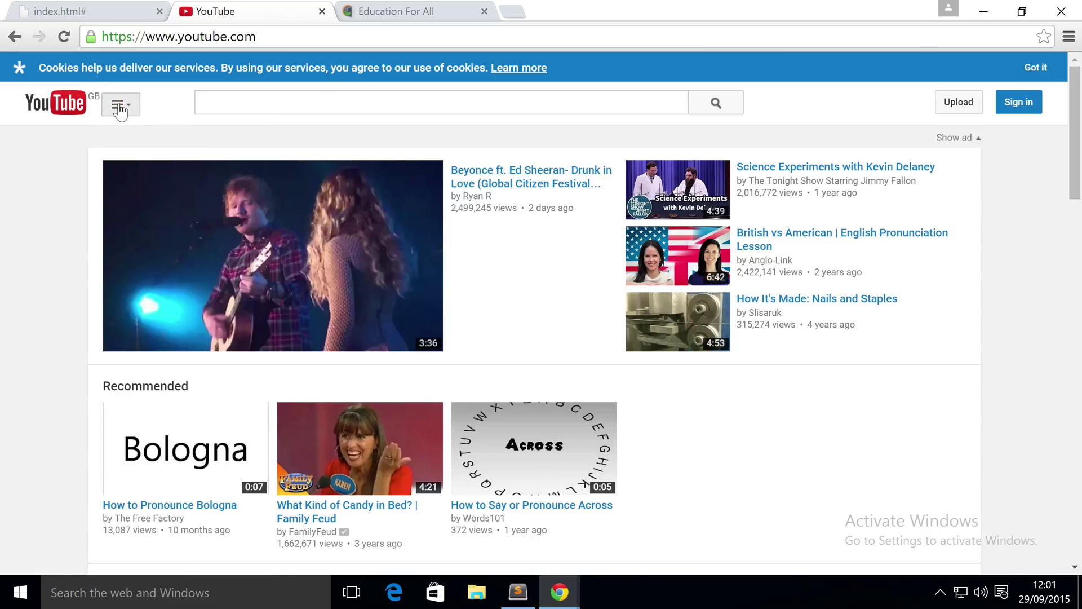
click(115, 104)
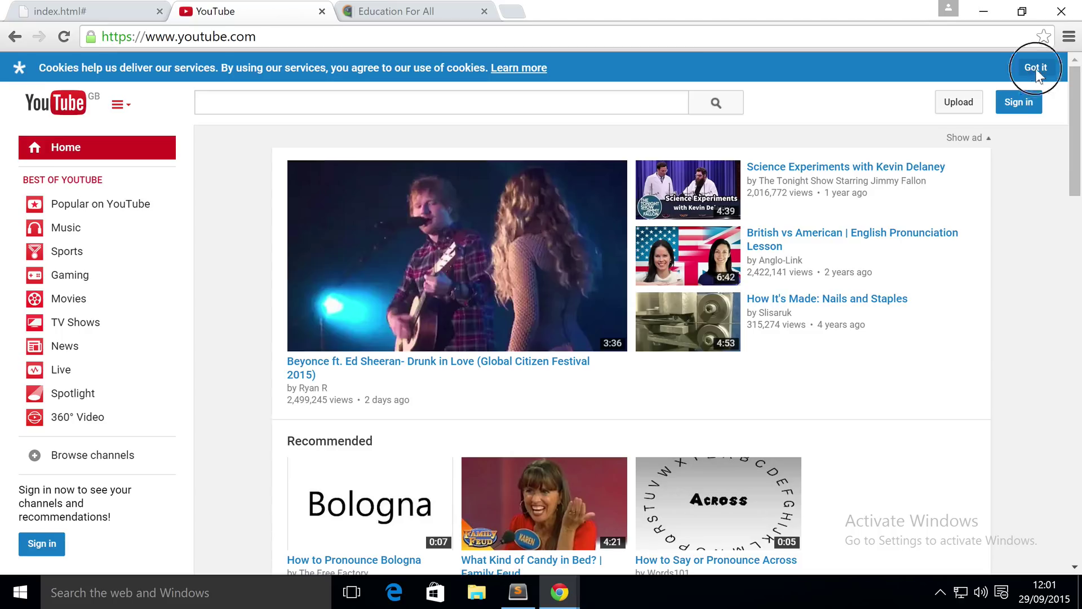
click(1034, 68)
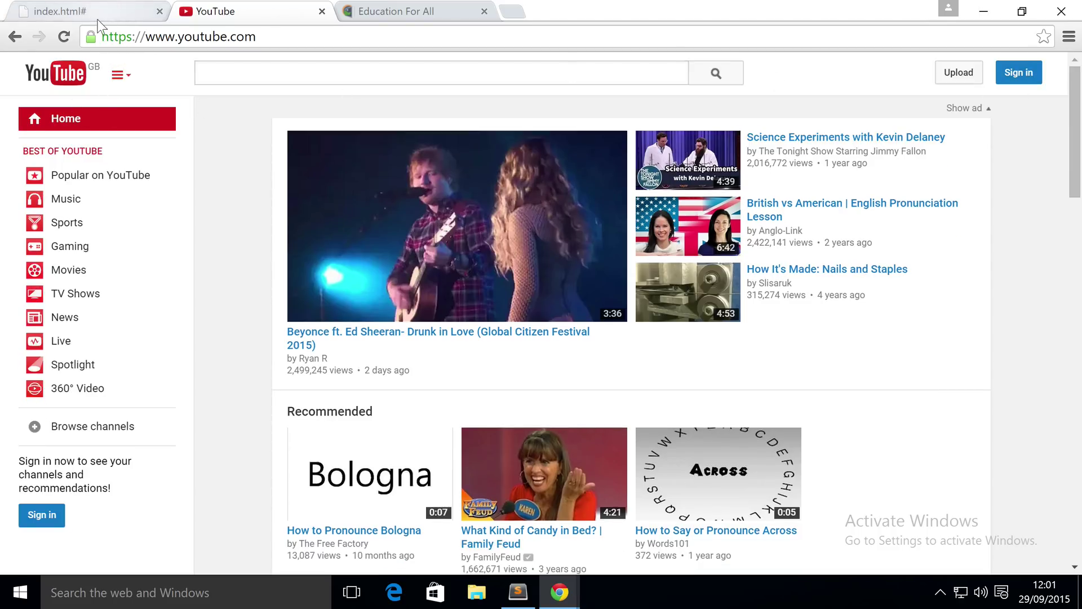
click(83, 11)
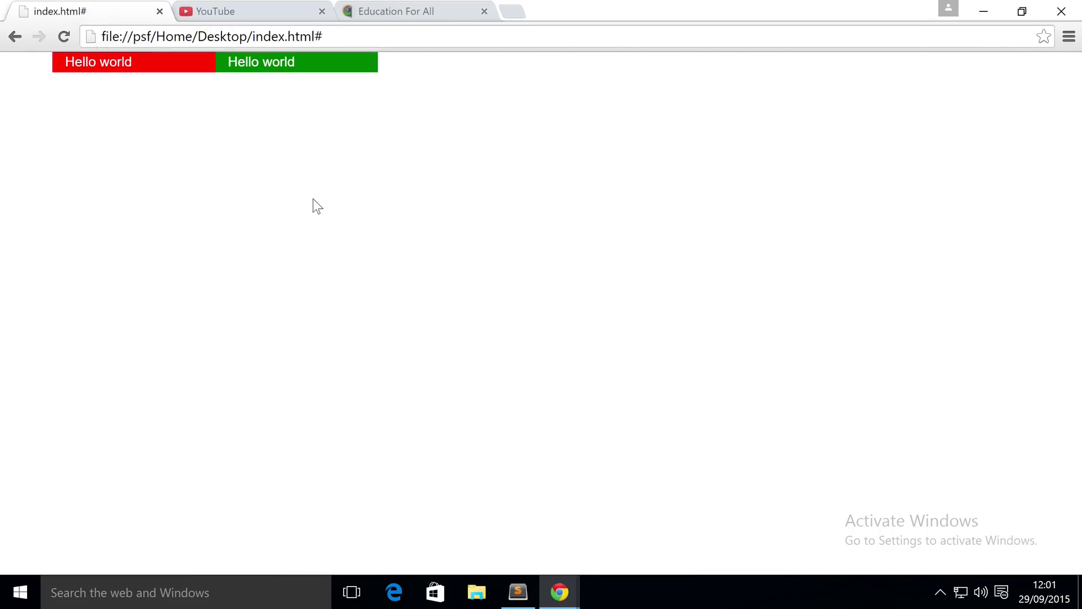
mouse_move(542, 579)
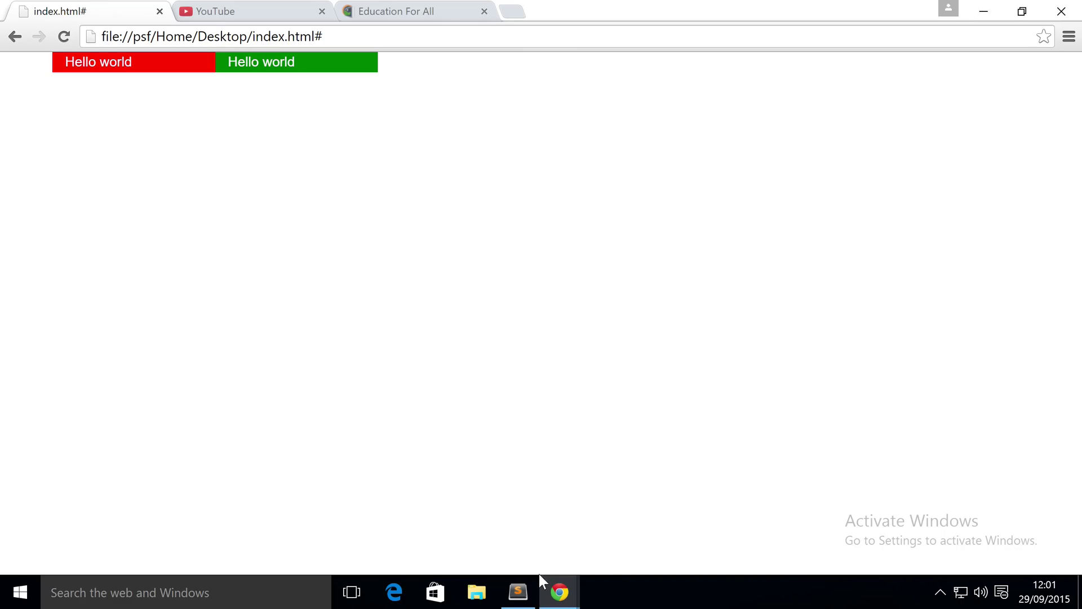
On line 46 write a nav element with classes navbar navbar-light bg-faded
click(518, 592)
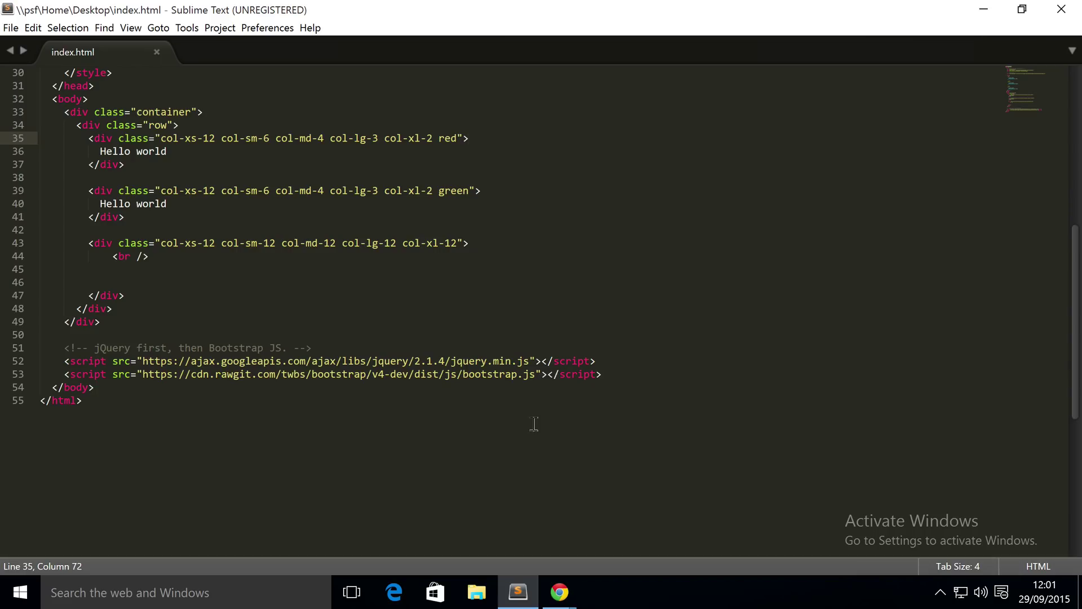
click(175, 282)
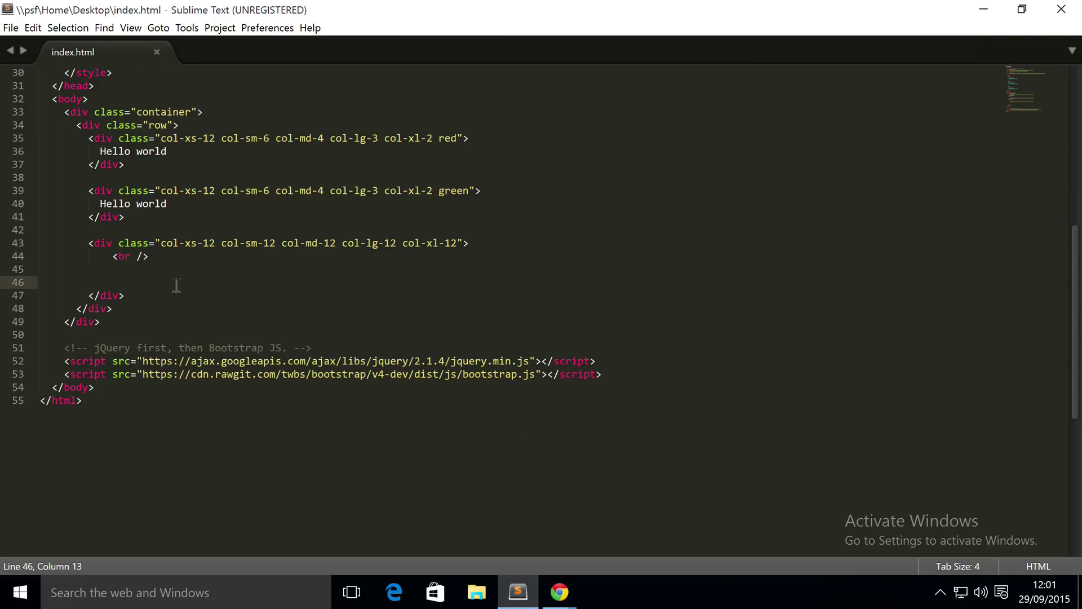
text(<)
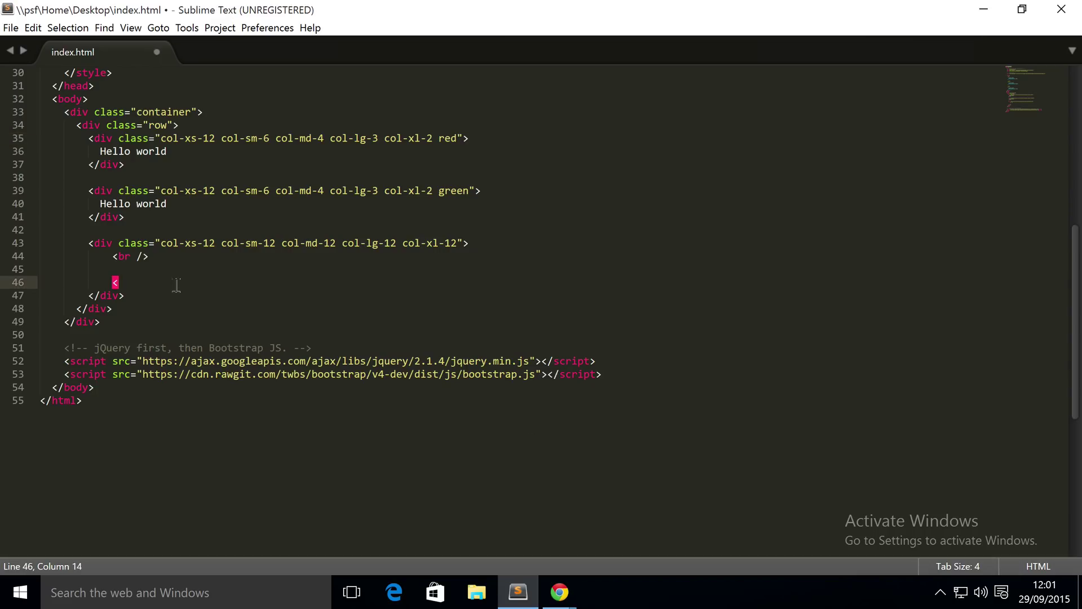
text(nav>)
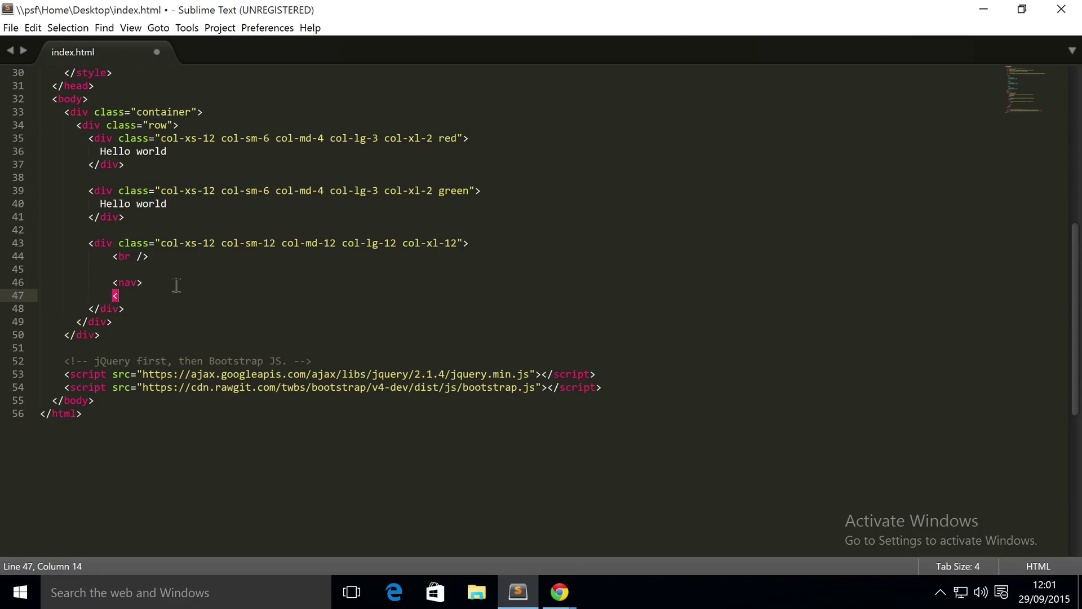
text(>)
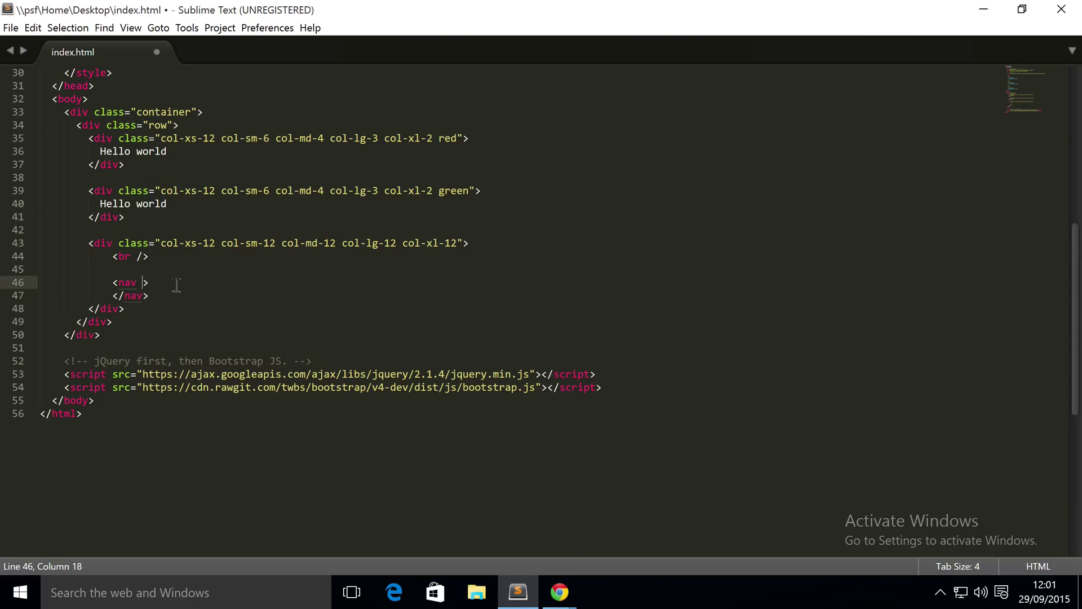
text(class)
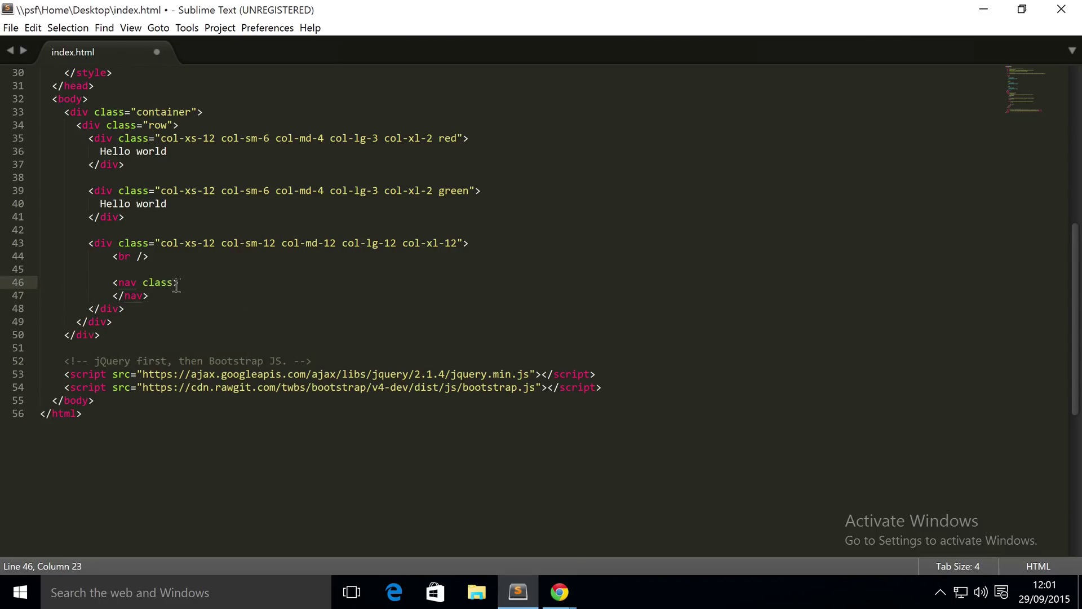
text("")
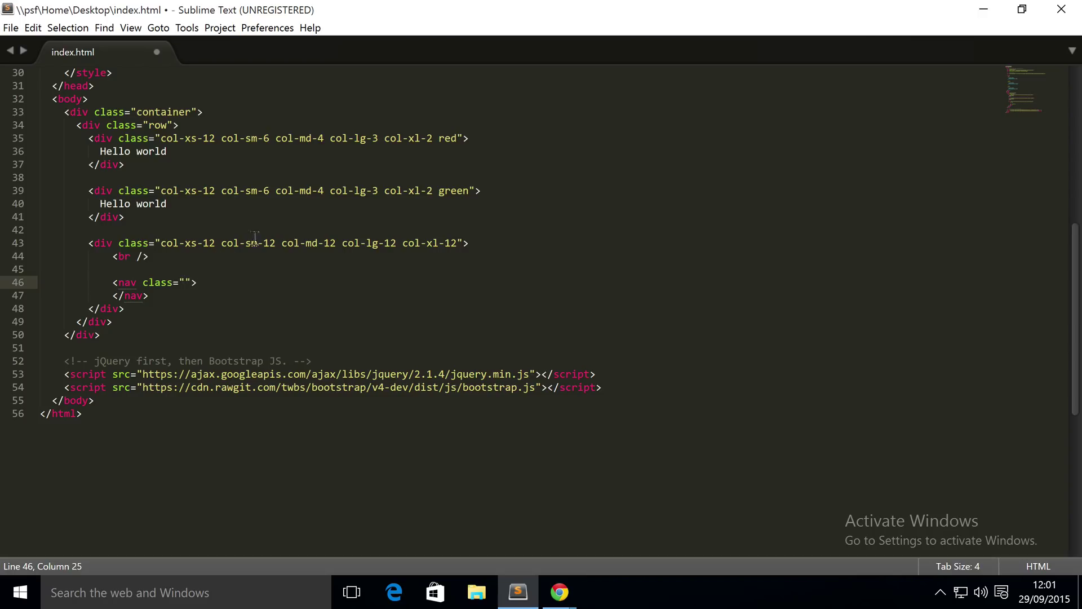
mouse_move(285, 216)
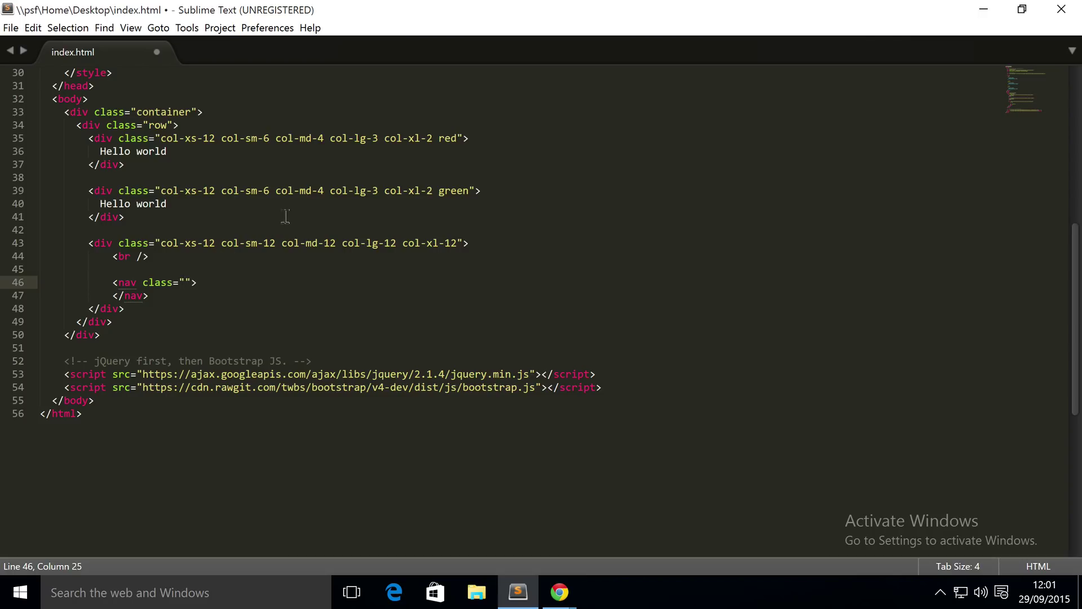
text(navbar navbar-ligh)
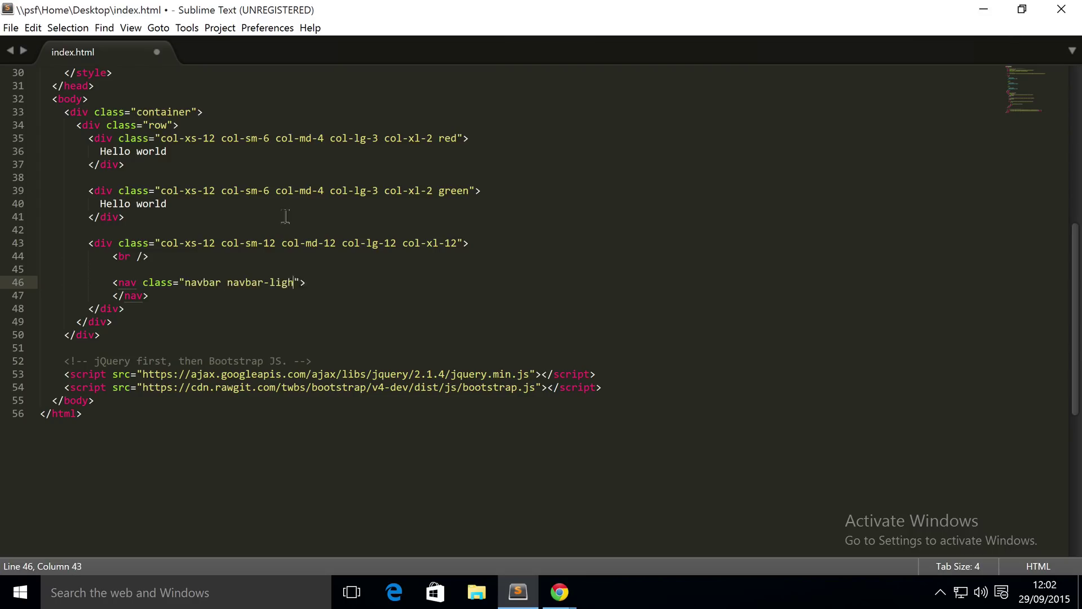
text(t)
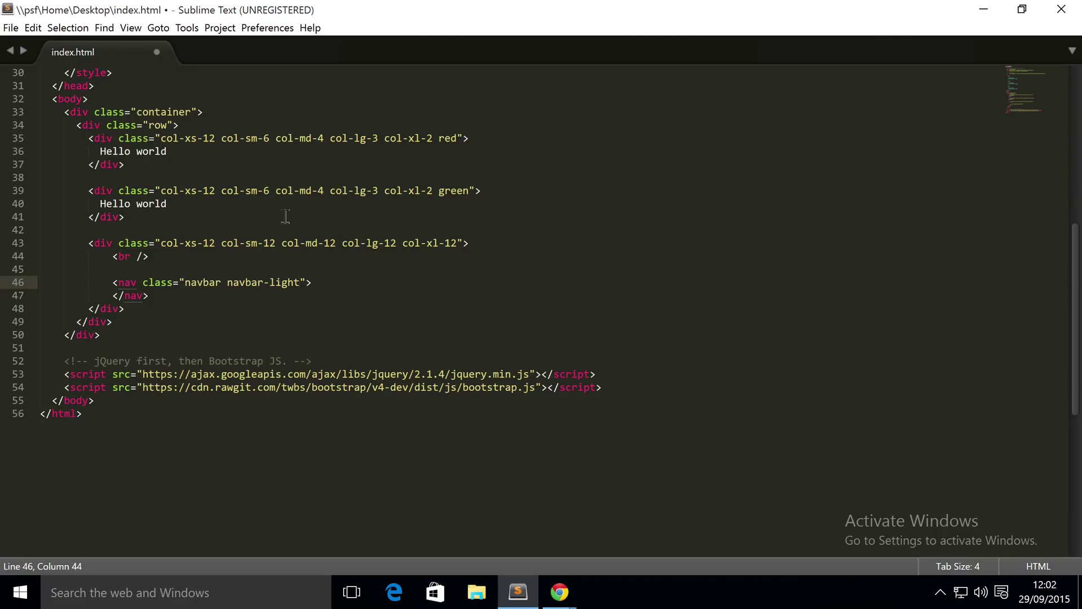
text(bg)
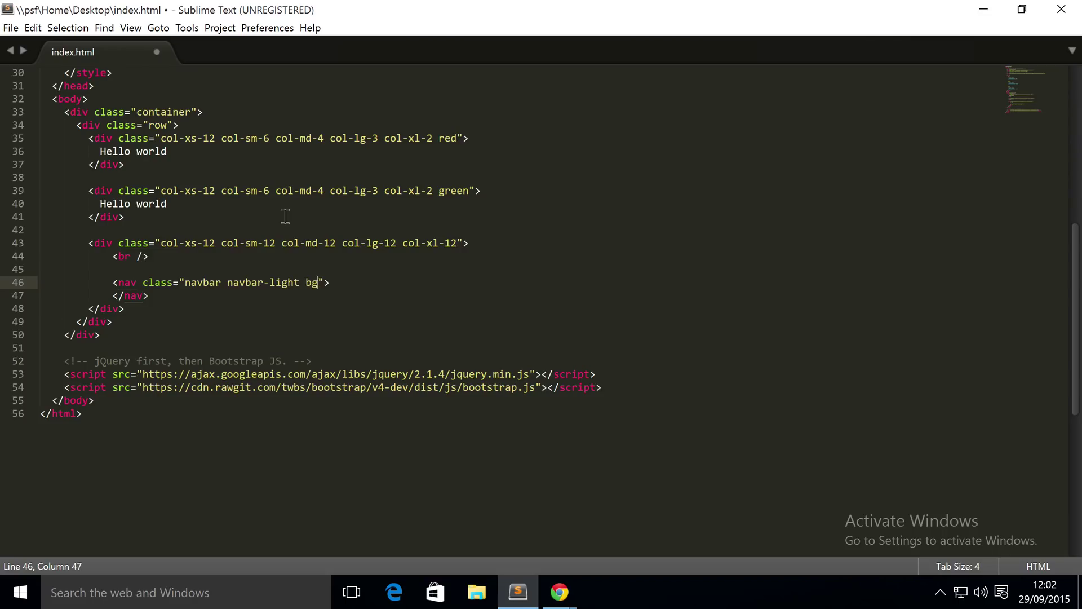
text(-faded)
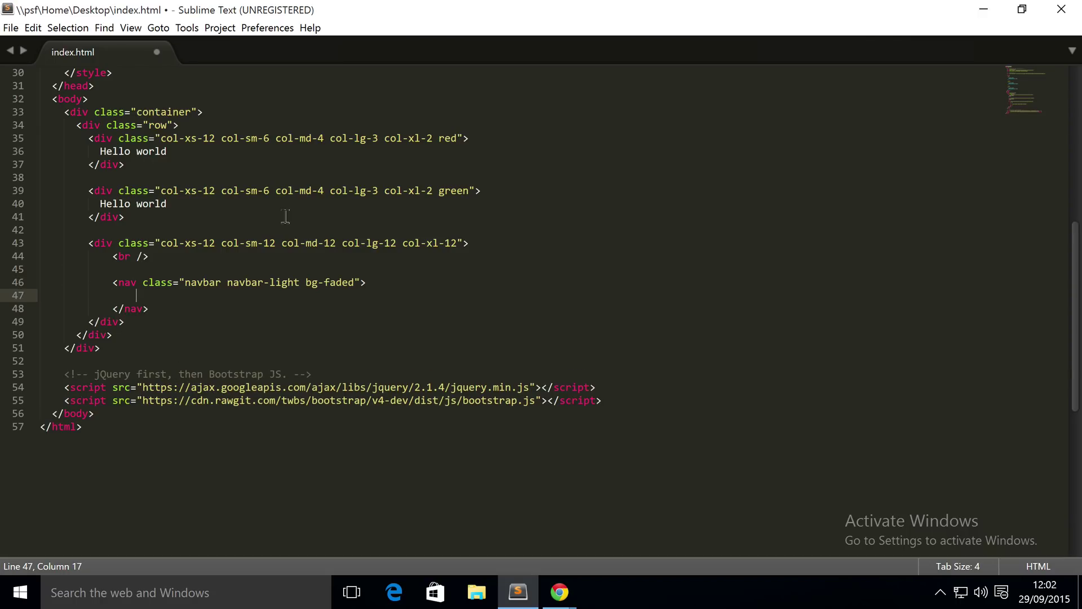
Write an anchor with class navbar-brand and href "#" inside the nav
text(<a)
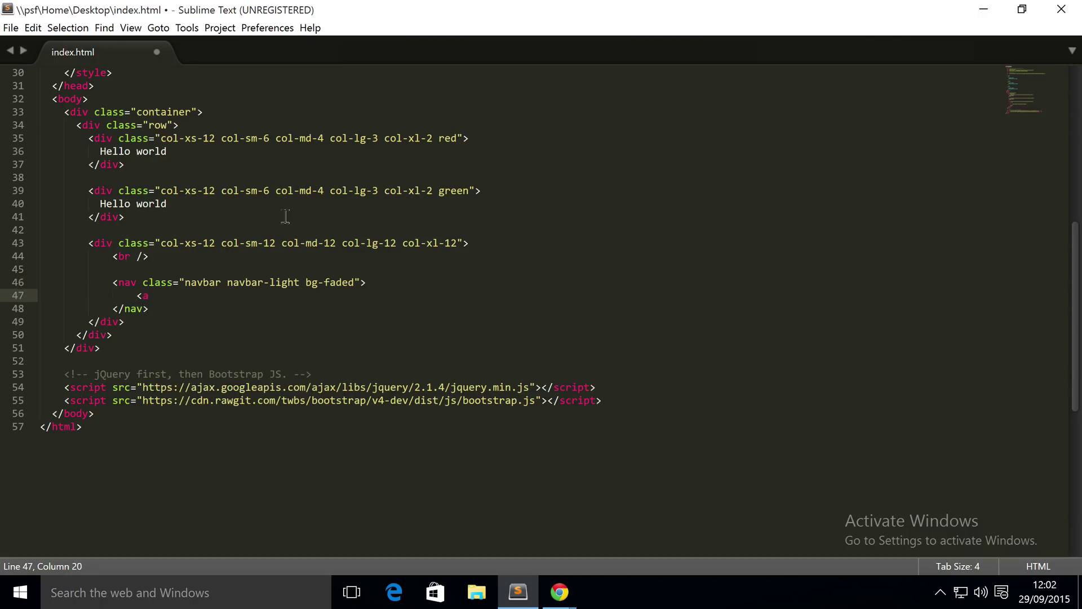
text(class="")
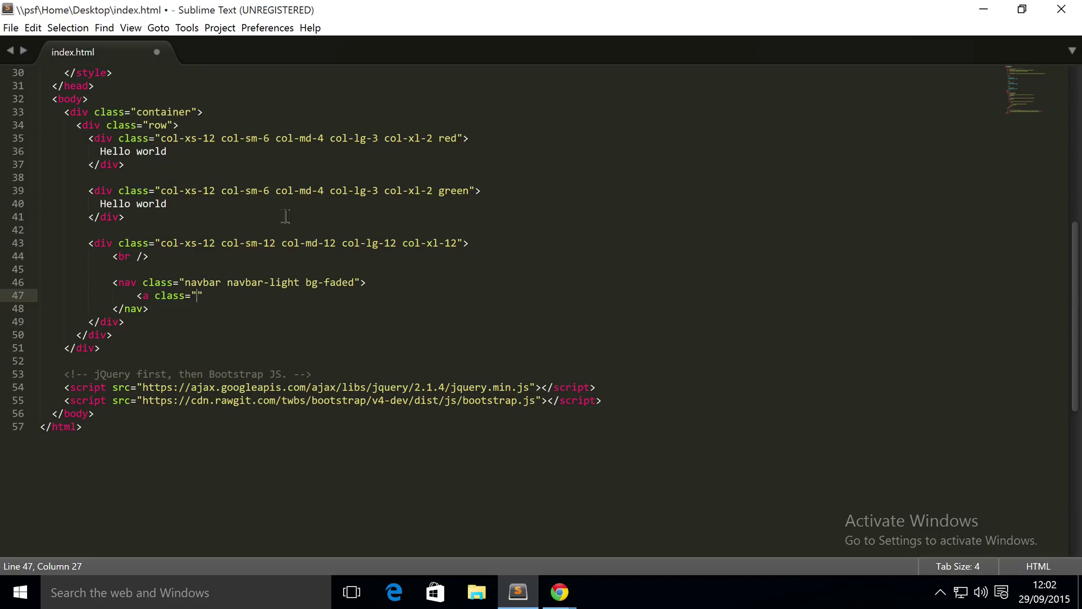
text(nav)
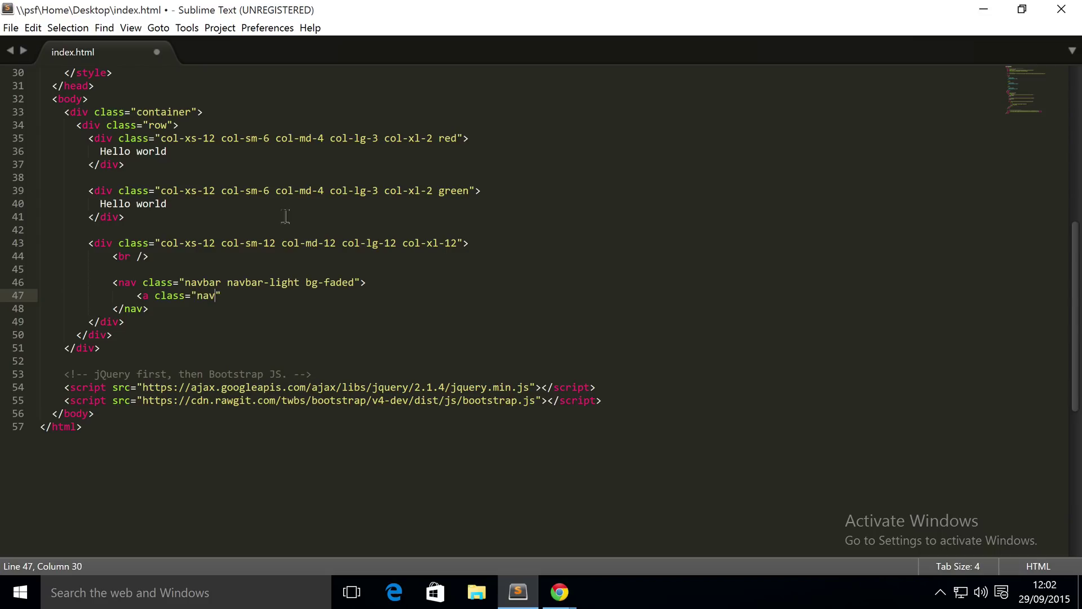
text(bar-)
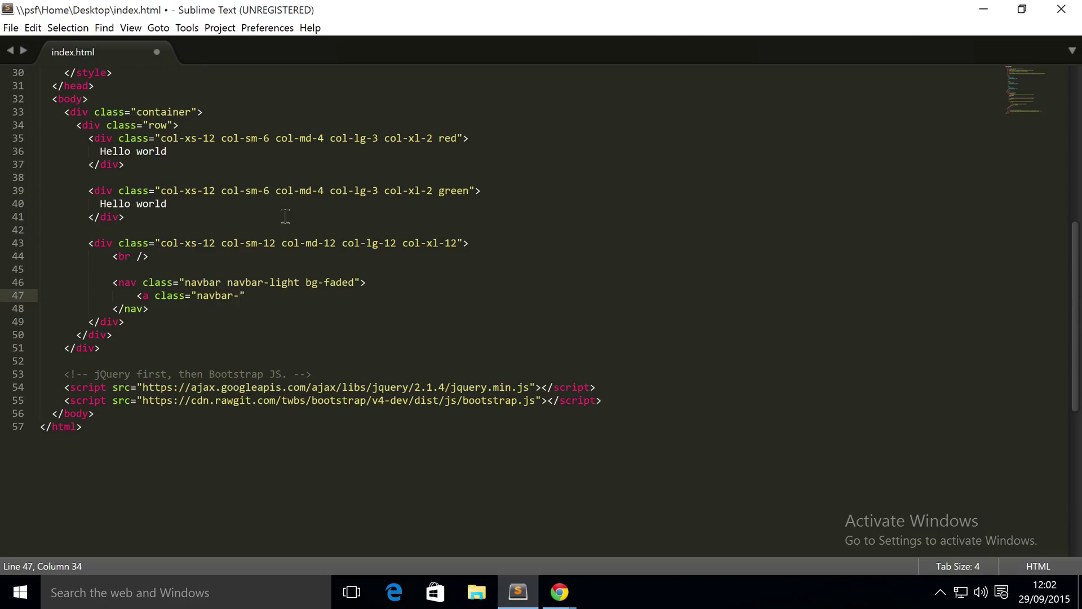
text(brand)
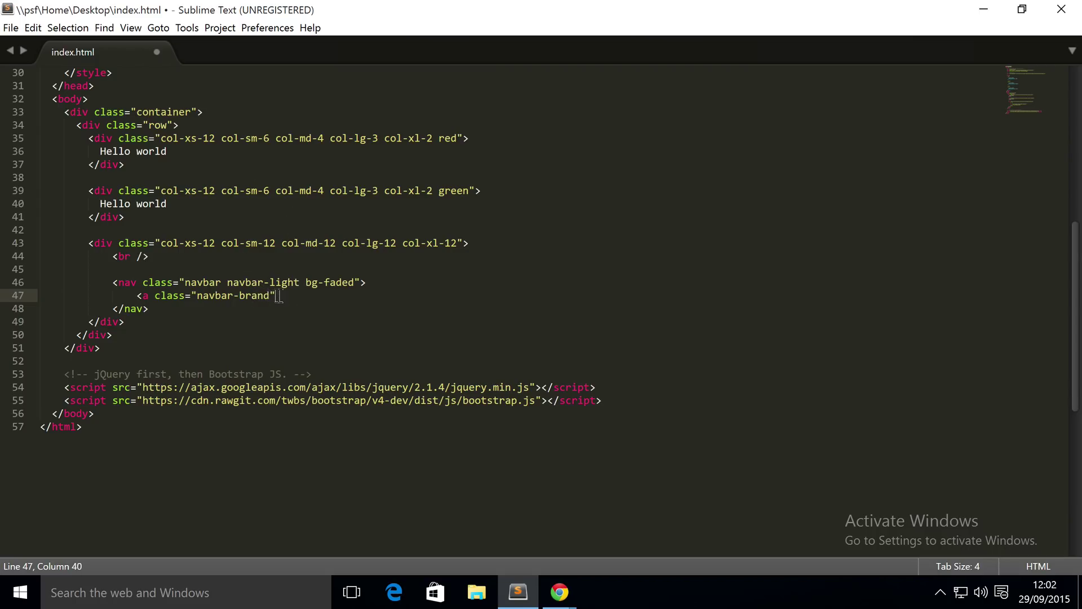
text(hr)
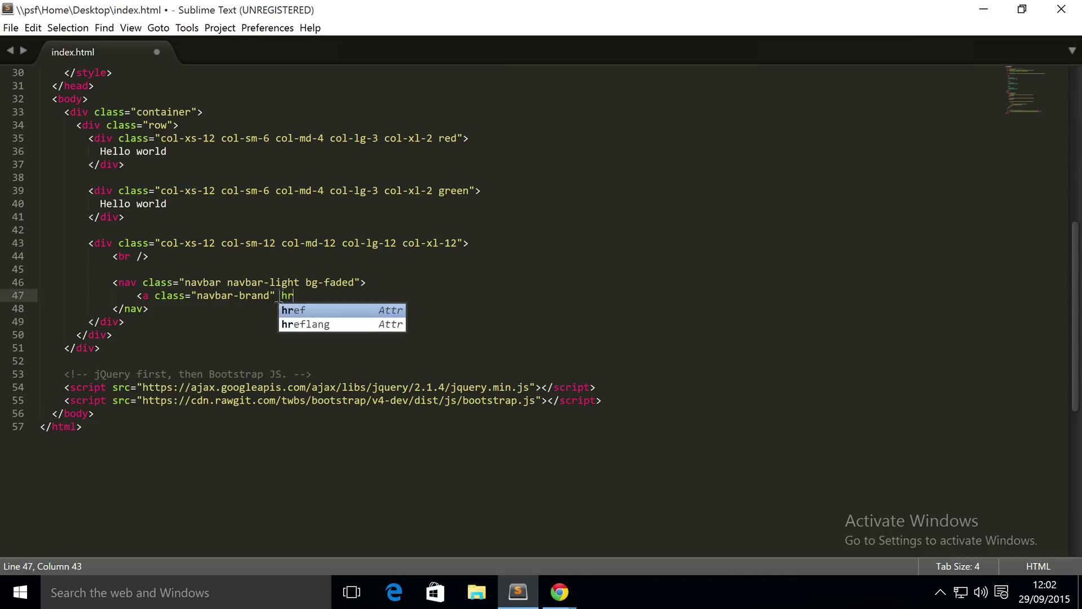
key(Tab)
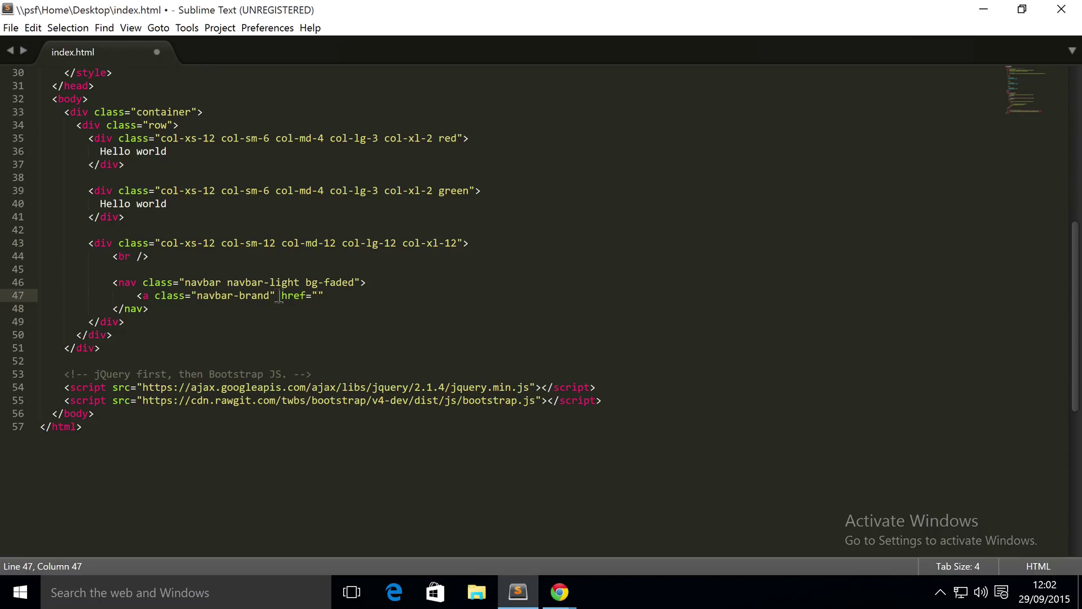
text(#)
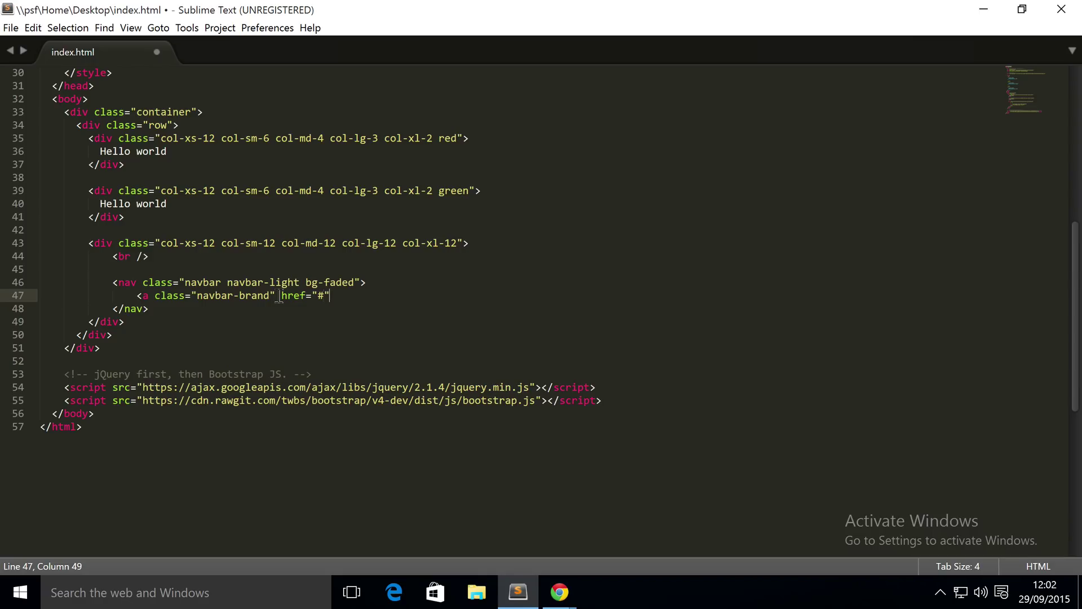
text(></a>)
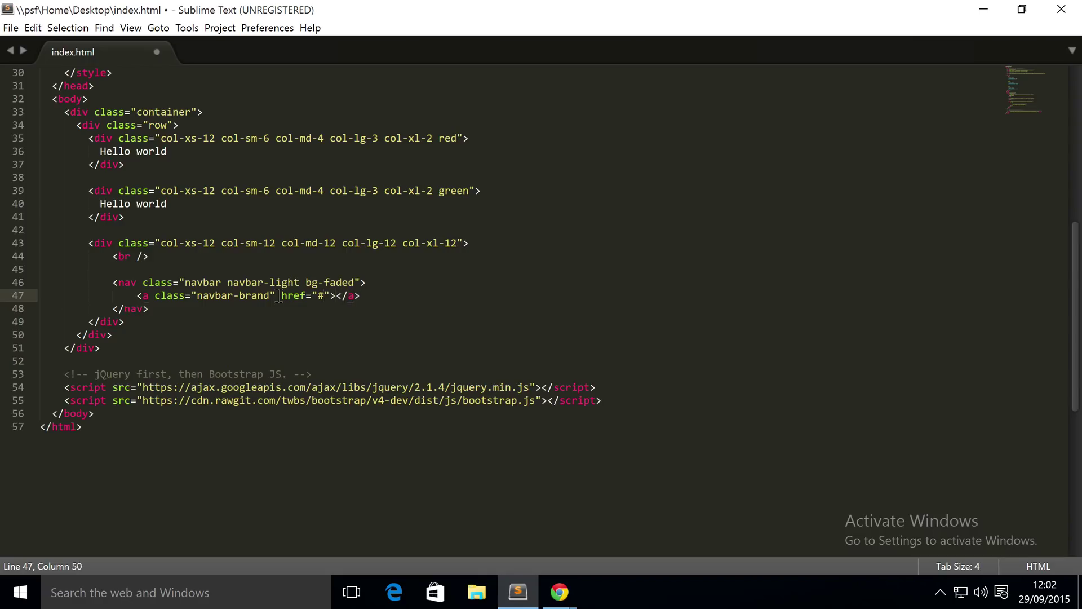
Set the brand link text to Company Logo instead of Home and start a new line
text(Home)
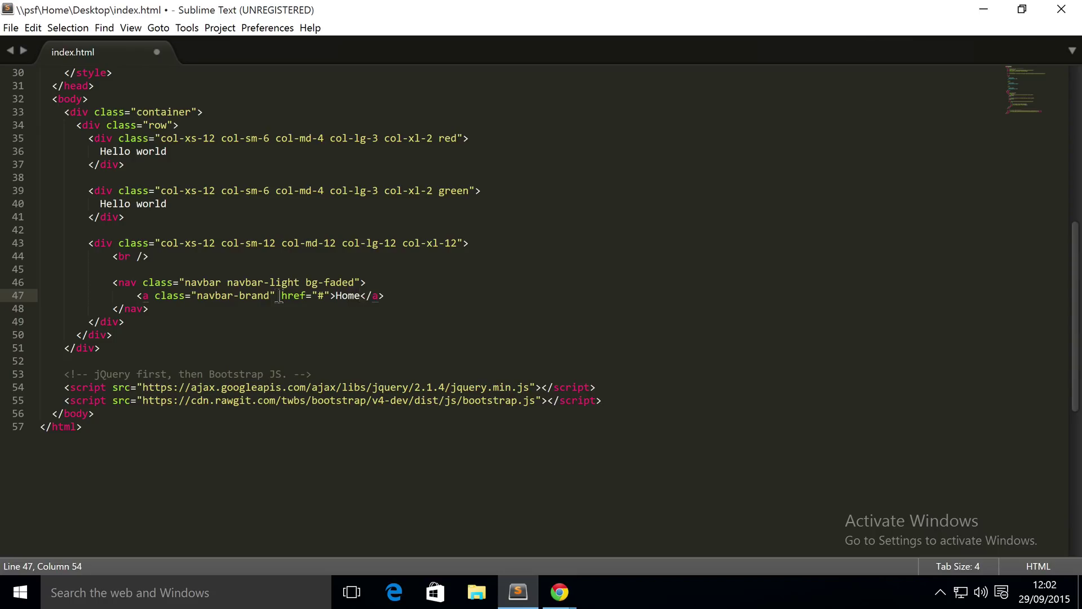
key(BackSpace)
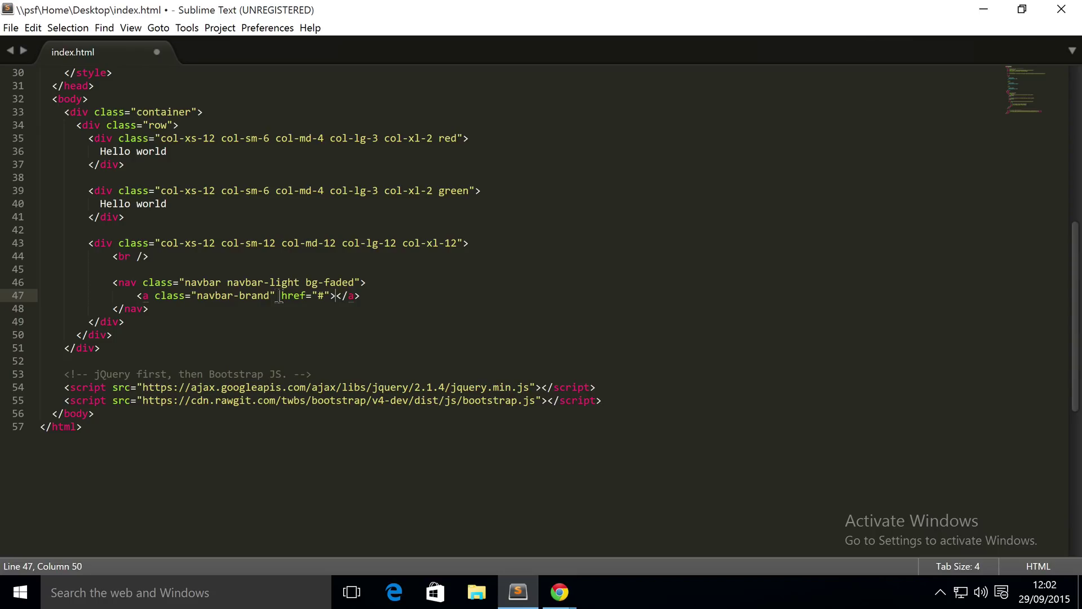
text(Co)
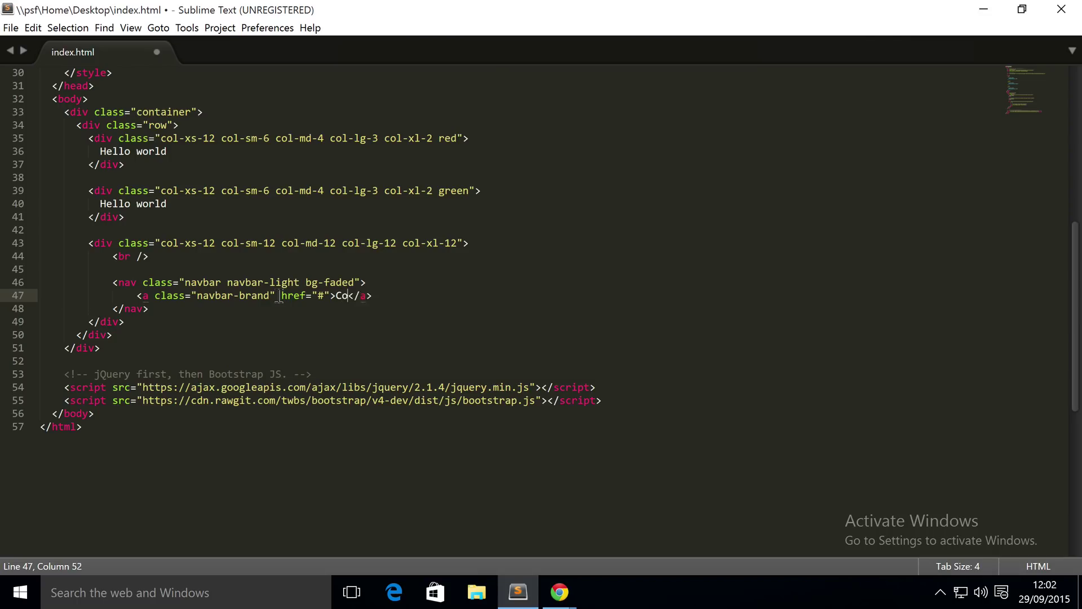
text(mpany L)
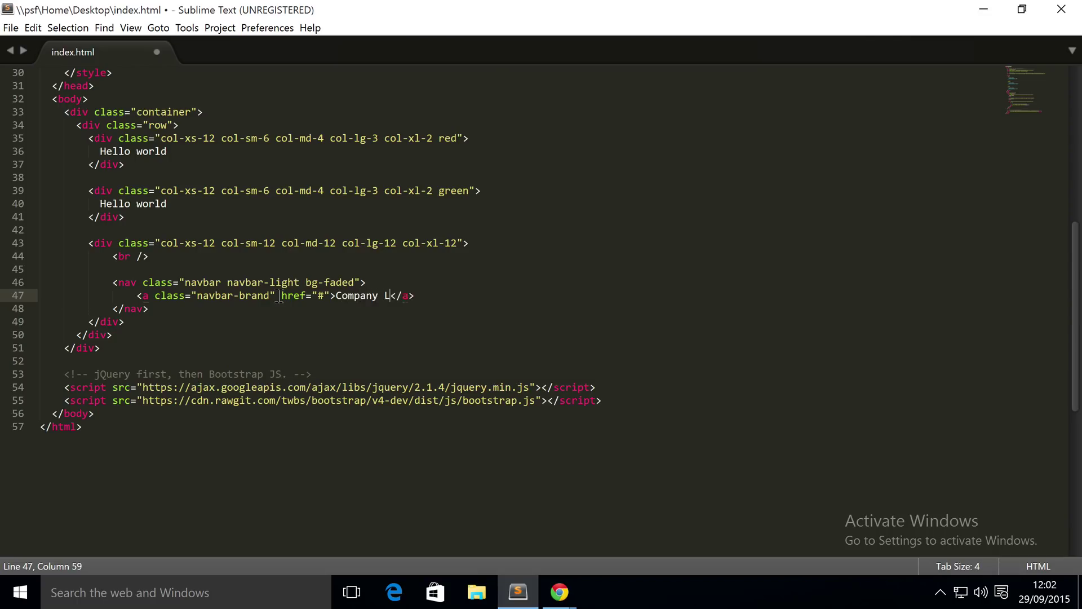
text(ogo)
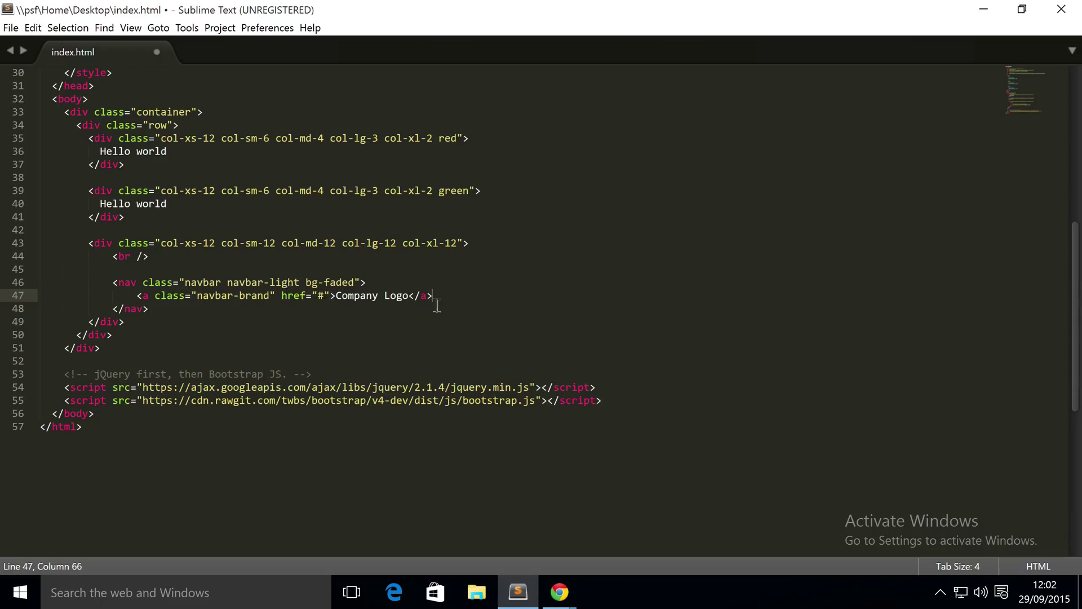
key(enter)
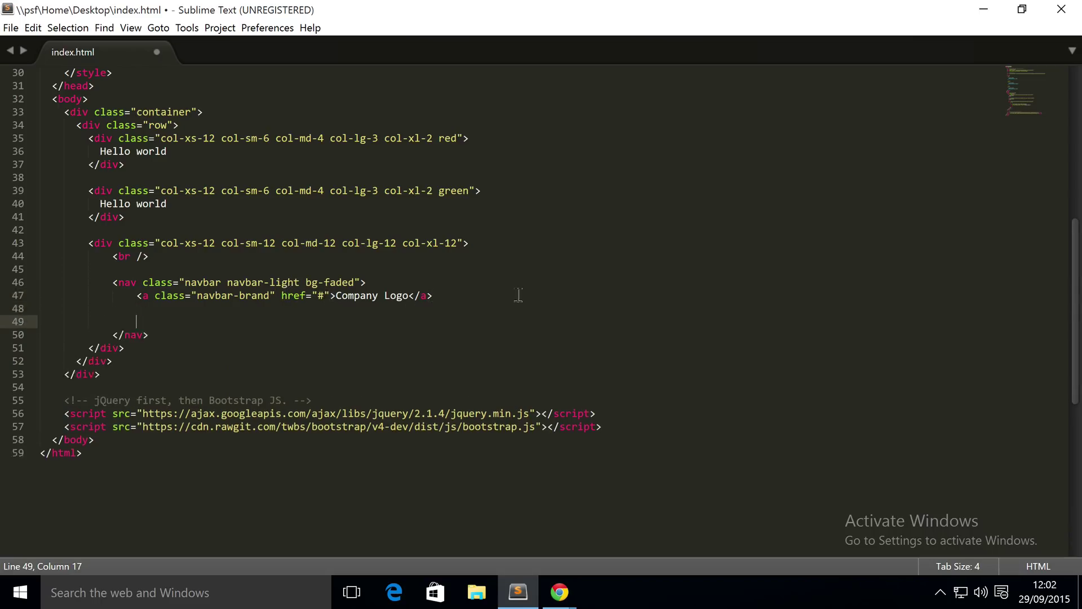
Write a ul classed nav navbar-nav and start an li inside it
text(<ul>)
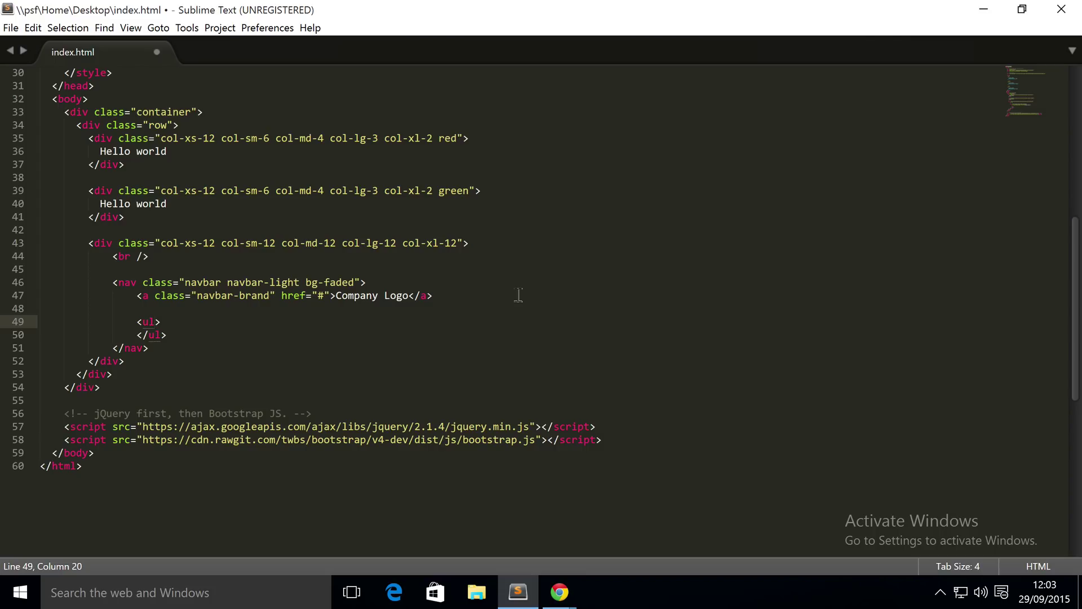
text(cl)
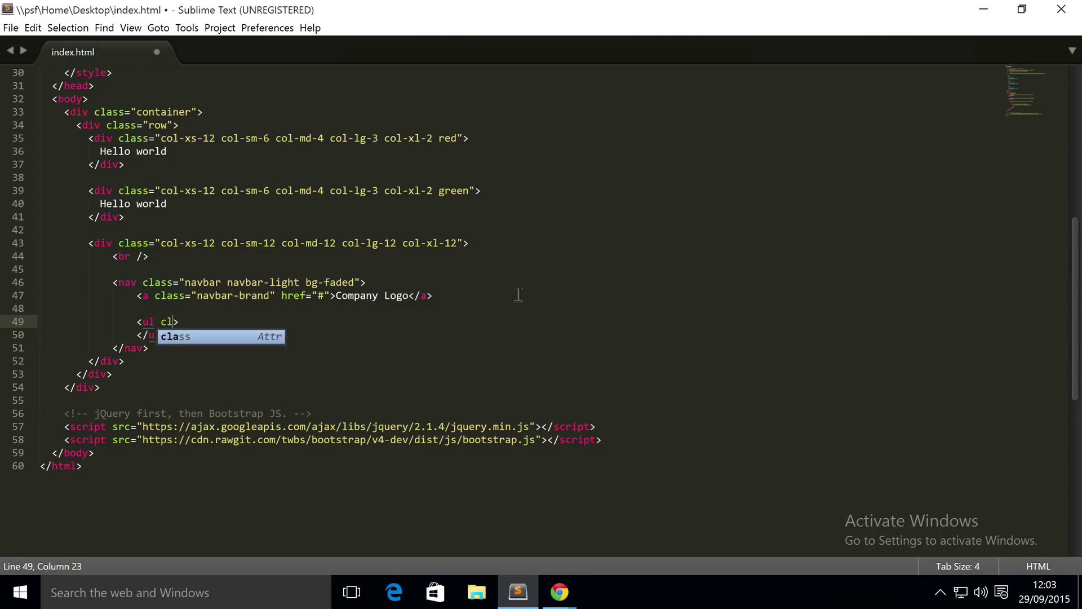
key(Tab)
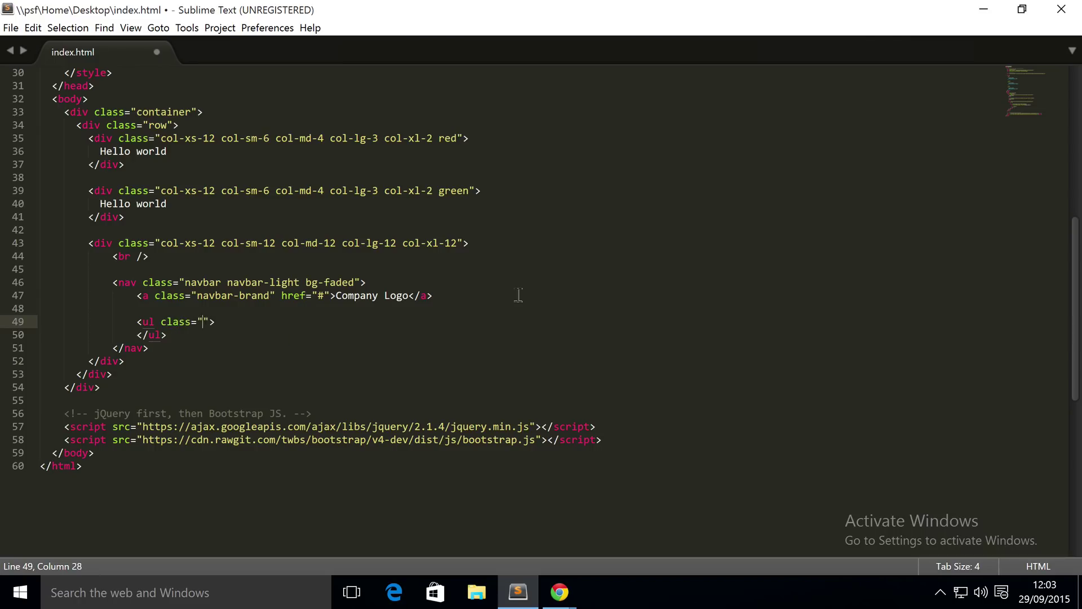
text(nav)
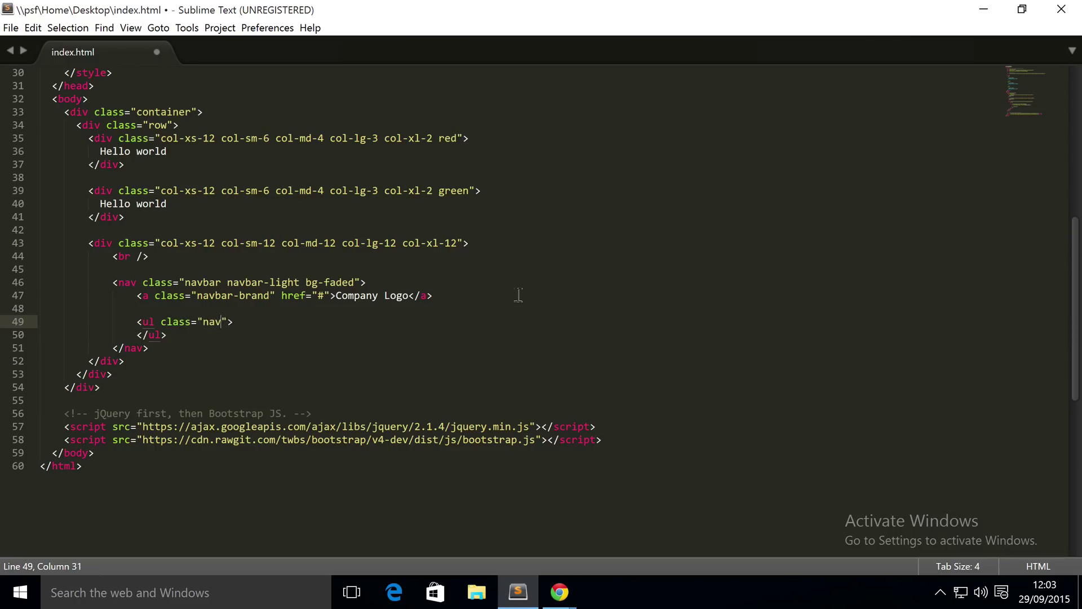
text(navbar)
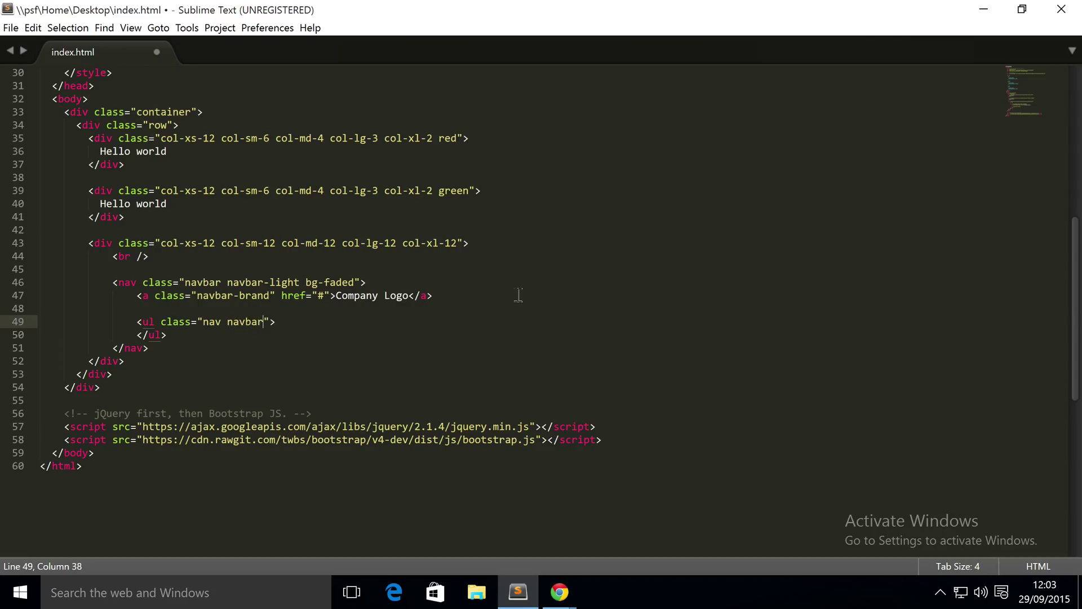
text(-nav)
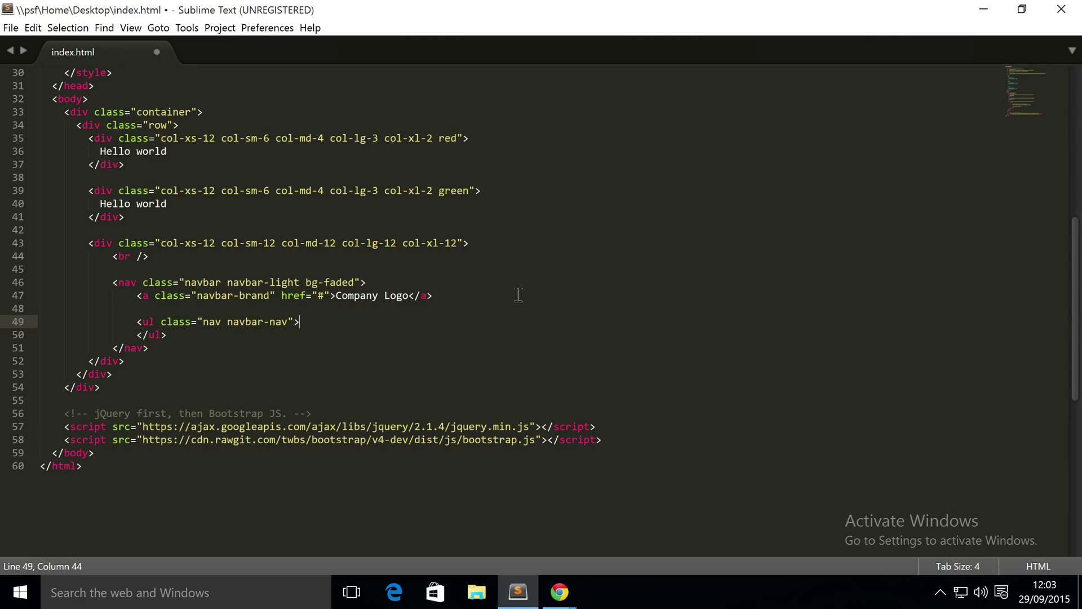
key(enter)
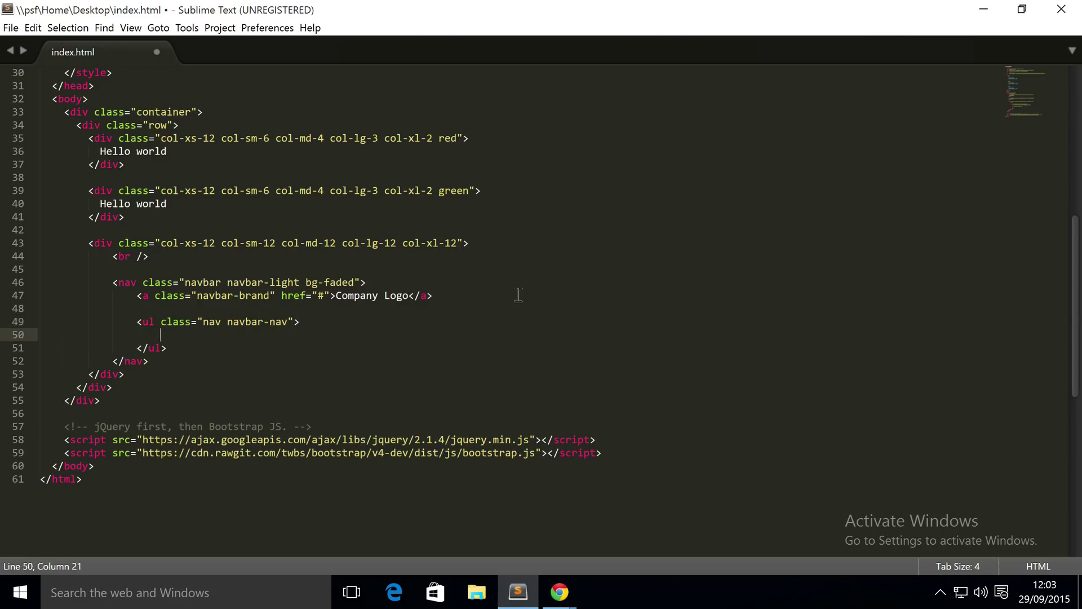
text(<li>)
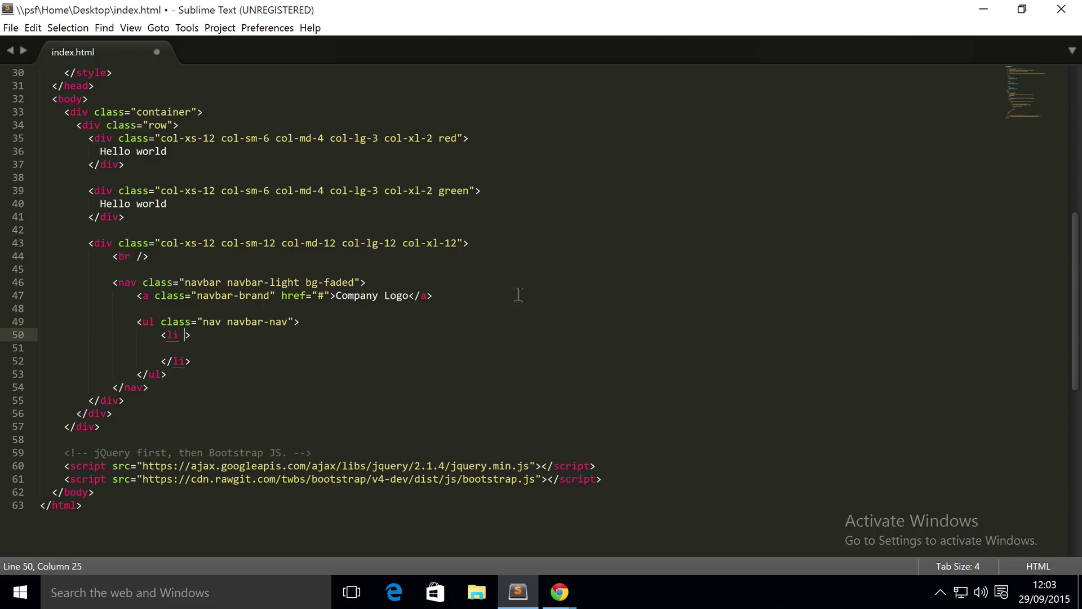
Class the li as nav-item and add a nav-link anchor with href "#" inside it
text(class=)
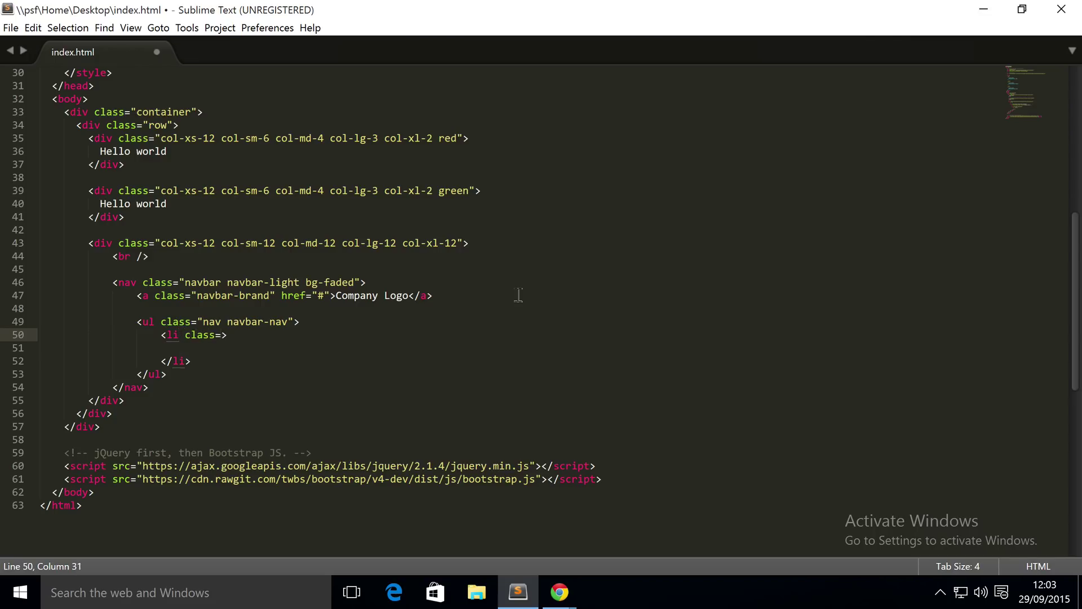
text(nav")
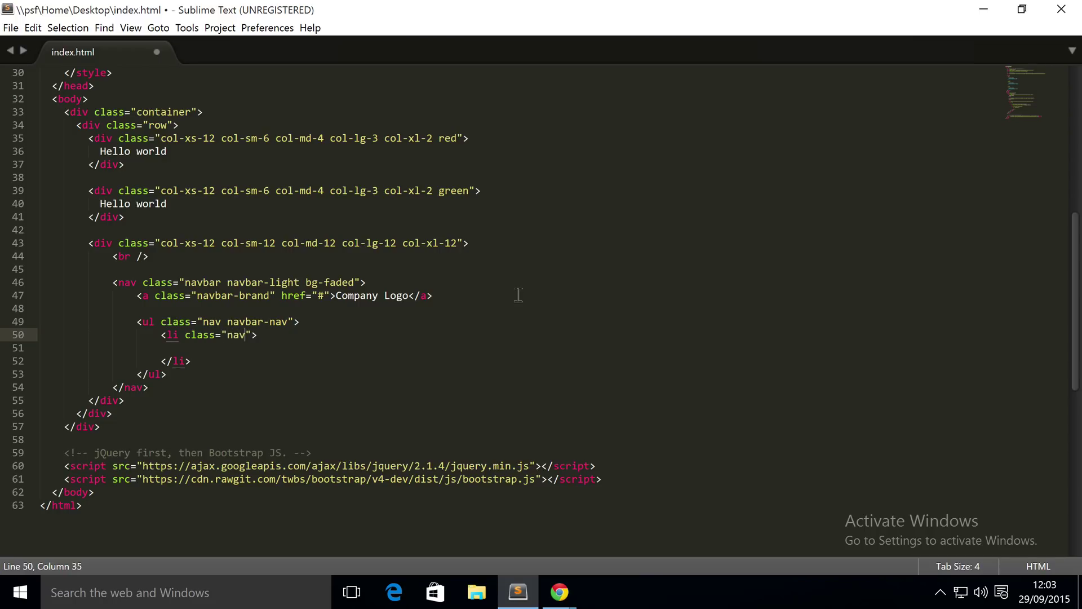
text(-item active)
click(519, 347)
text(<)
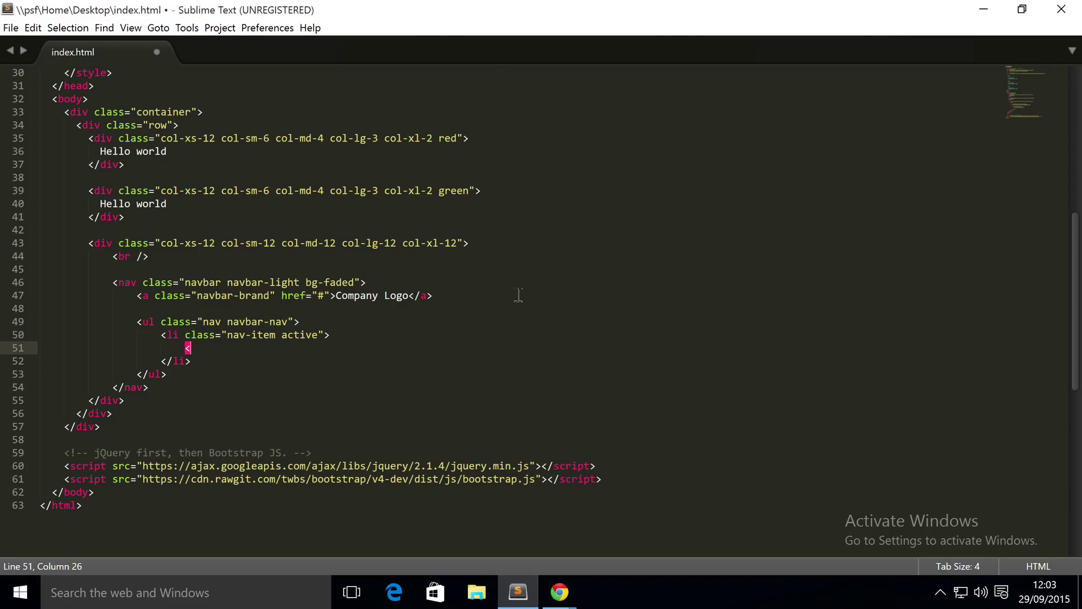
text(a clas)
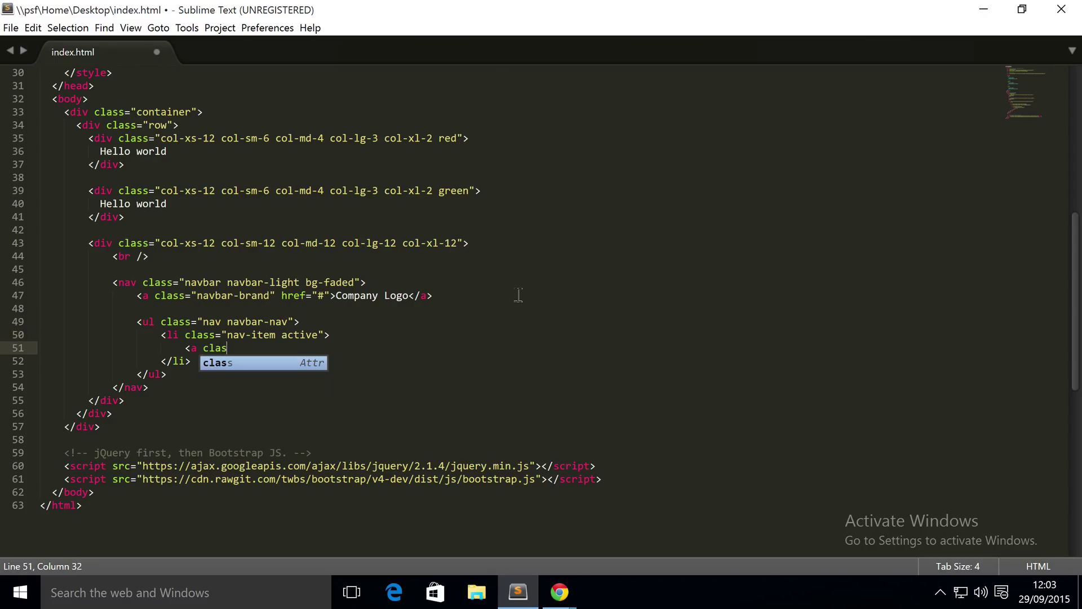
key(Tab)
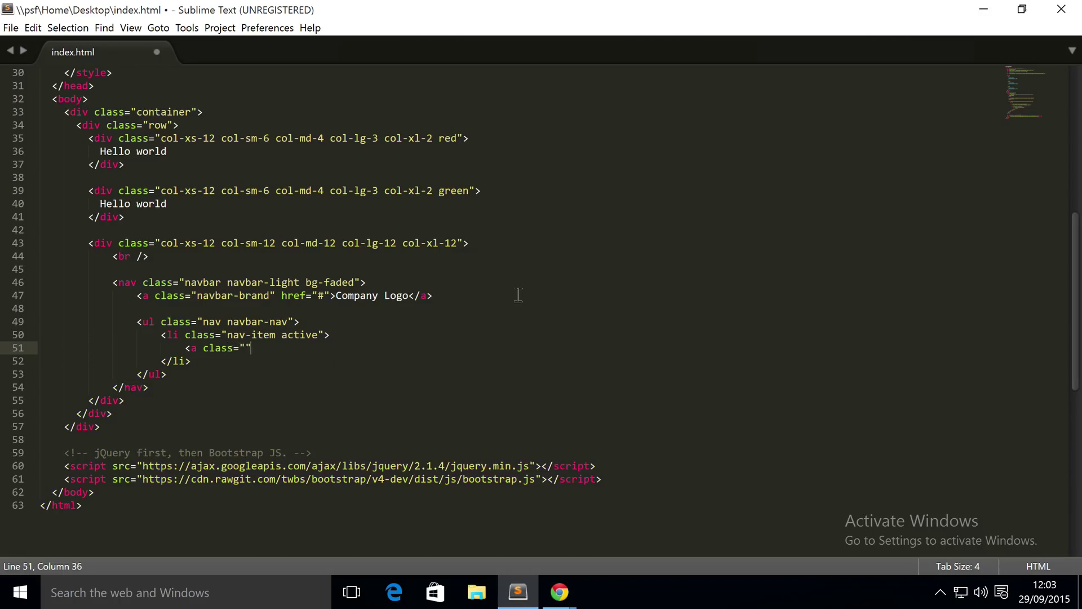
text(nav-link)
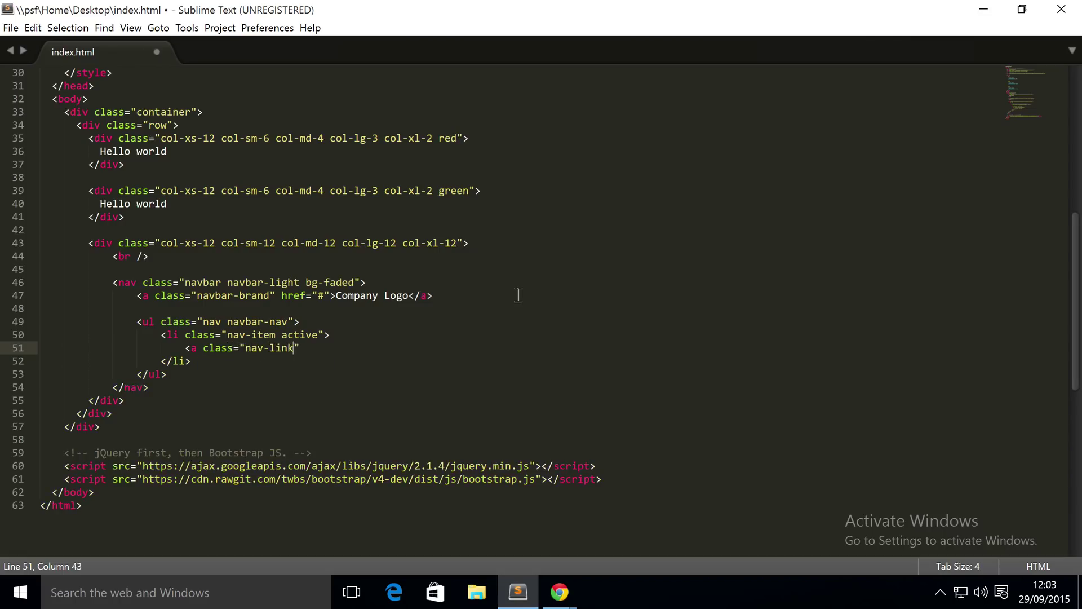
text(hre)
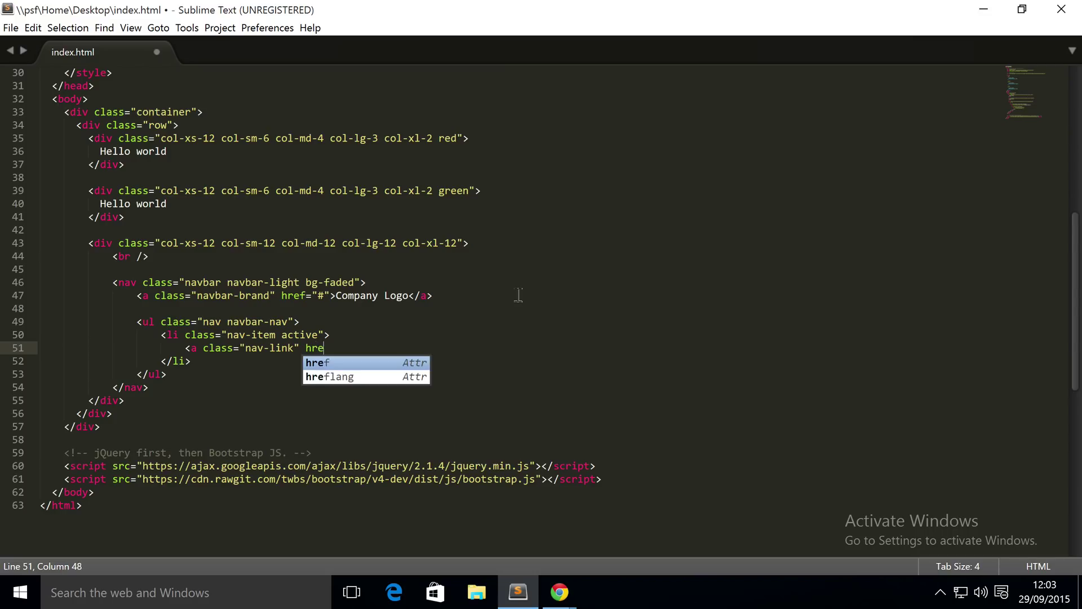
key(Tab)
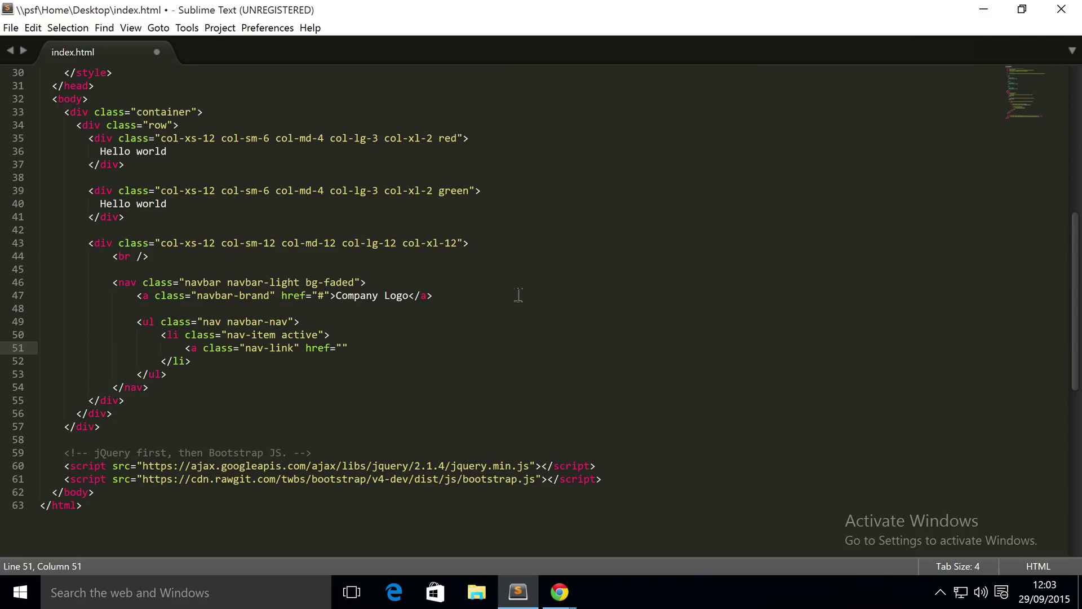
text(#)
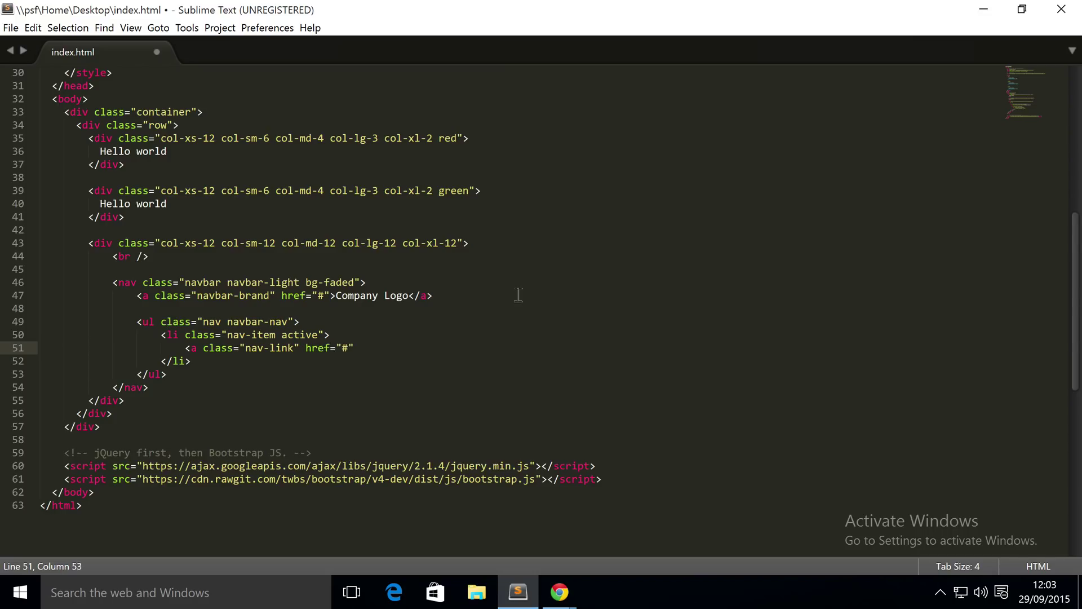
text(></a>)
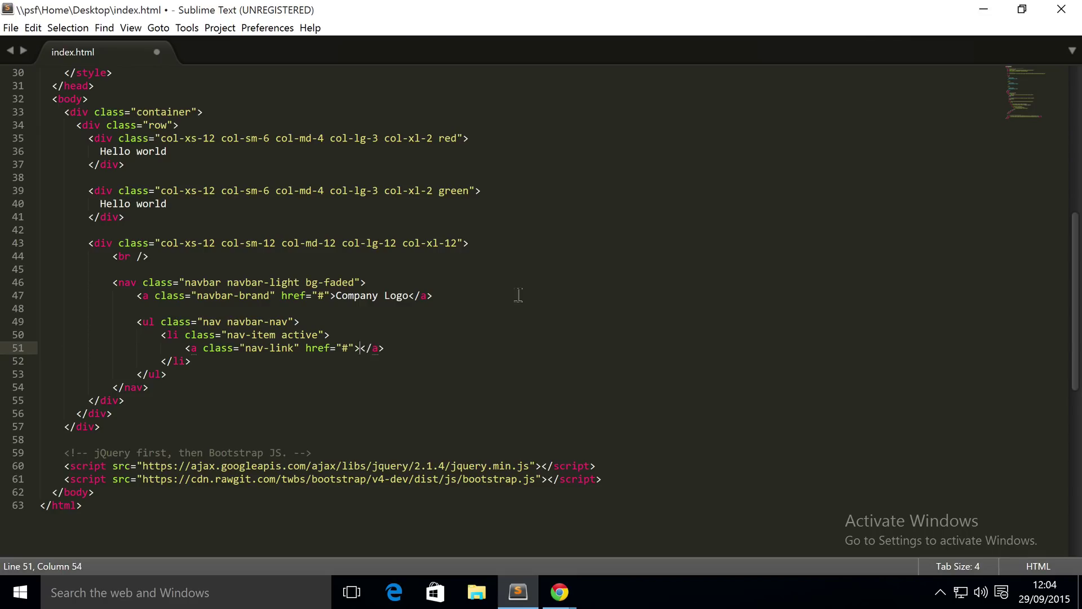
Give the link the text Home followed by an sr-only span reading (current)
text(Home <span>)
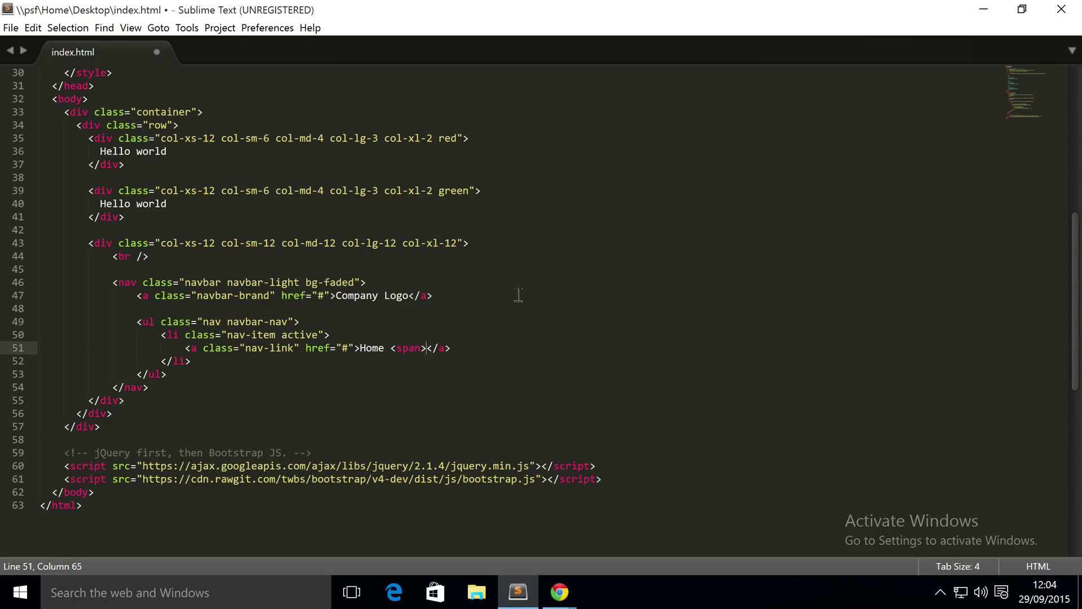
text(class)
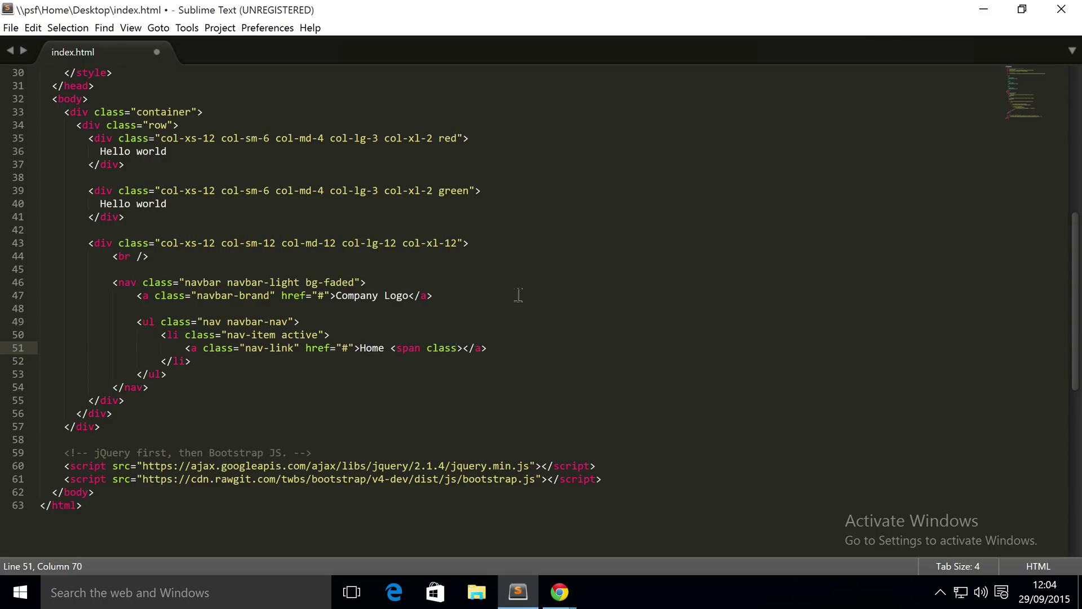
text(="sr-only"></span)
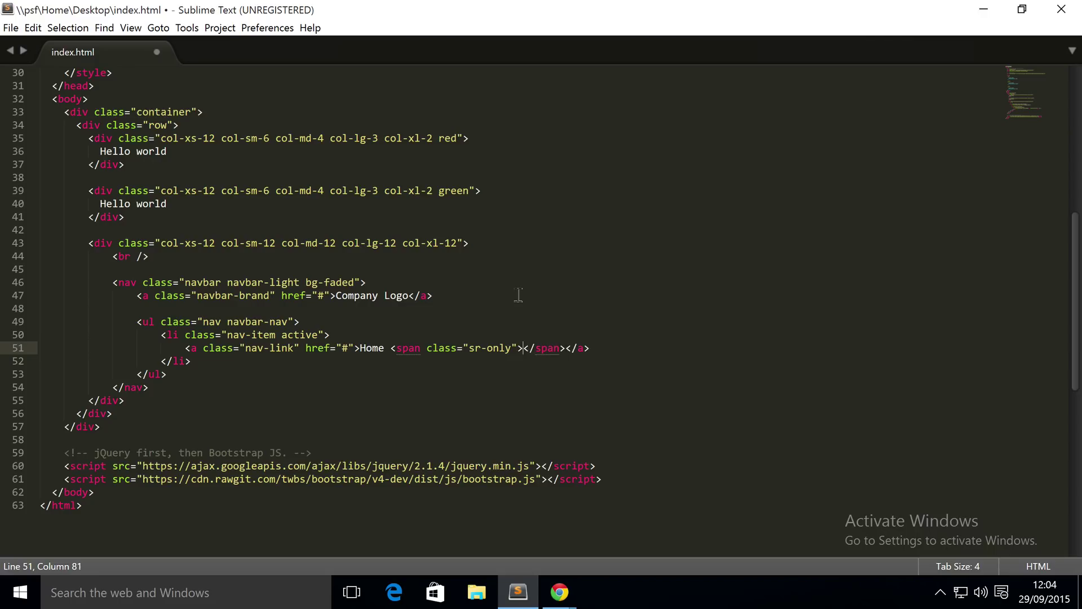
text(()
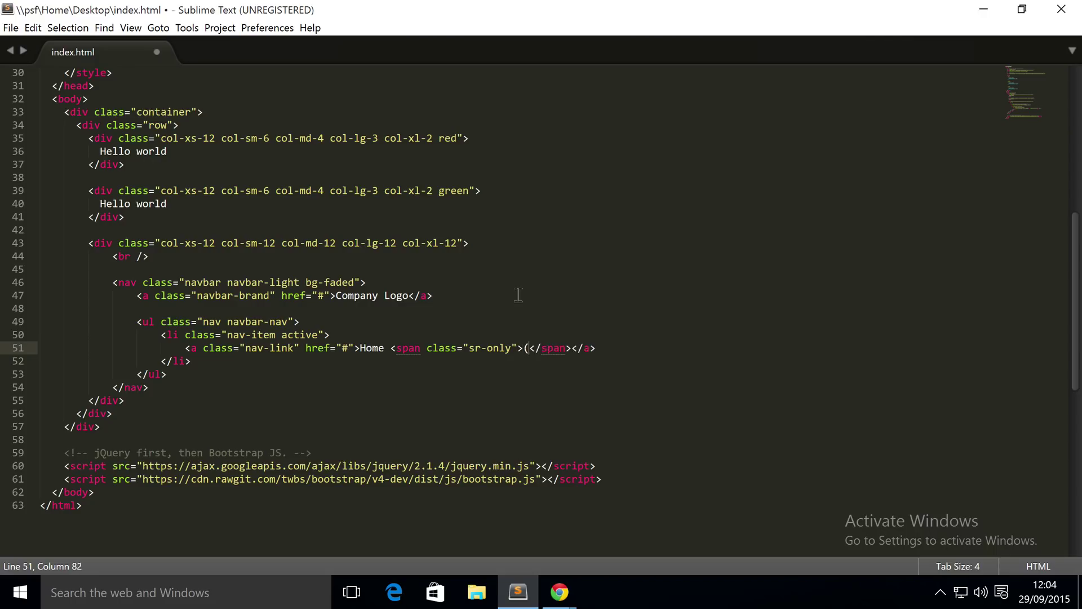
text(current))
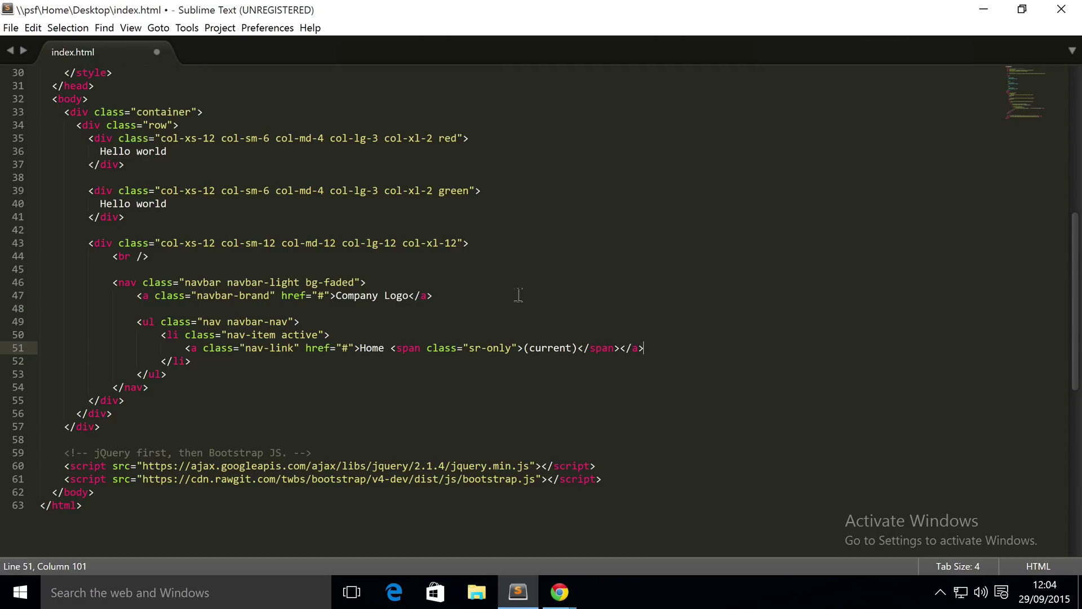
key(enter)
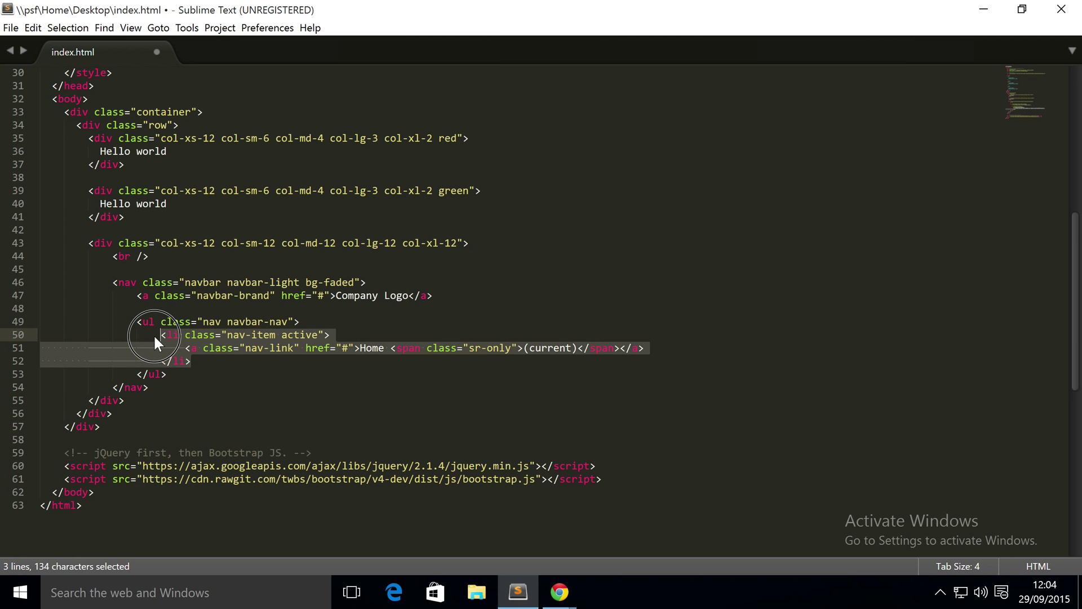
Duplicate the Home list item and rename the copies Features, About and Contact Us
key(ctrl+c)
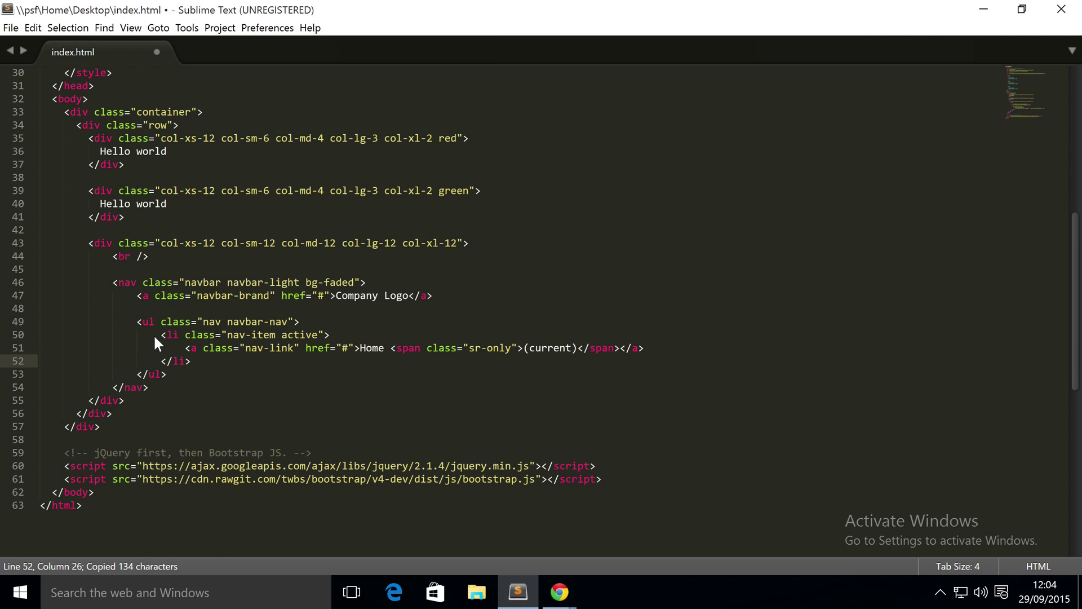
key(ctrl+v)
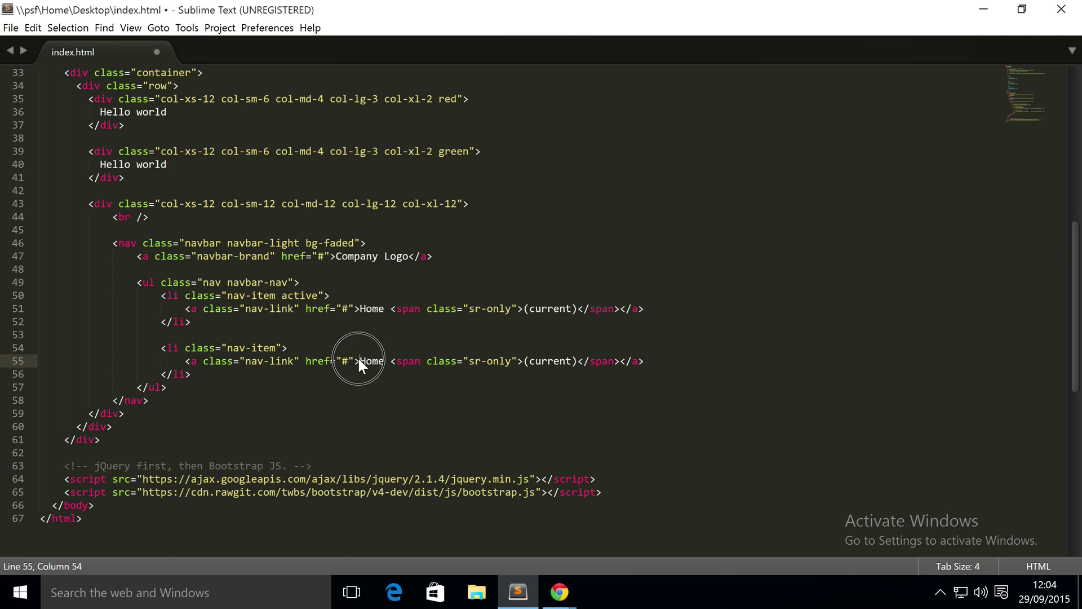
drag(359, 361, 621, 360)
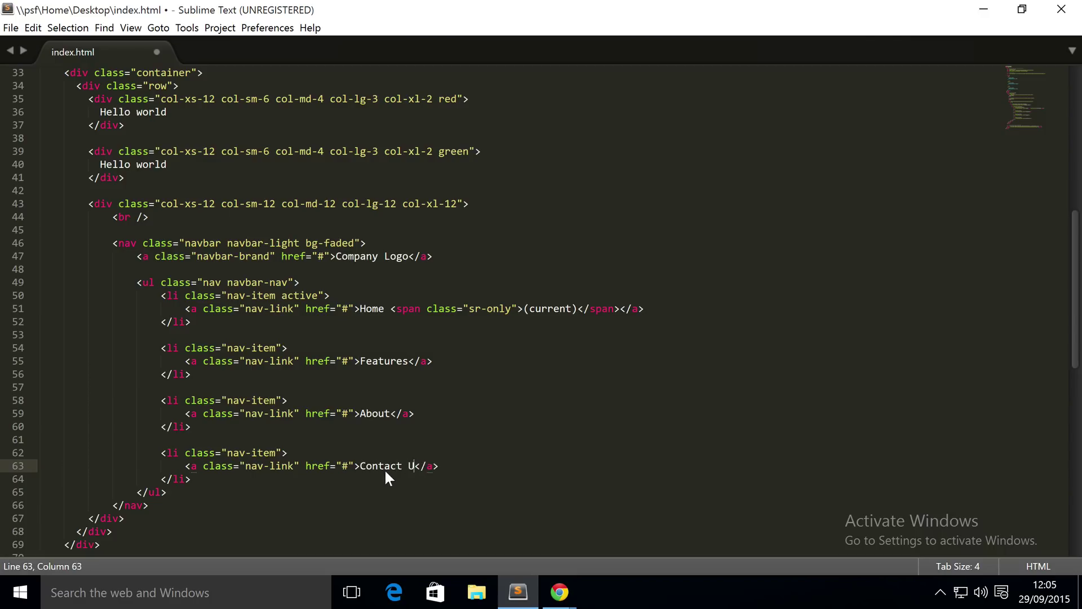
text(s)
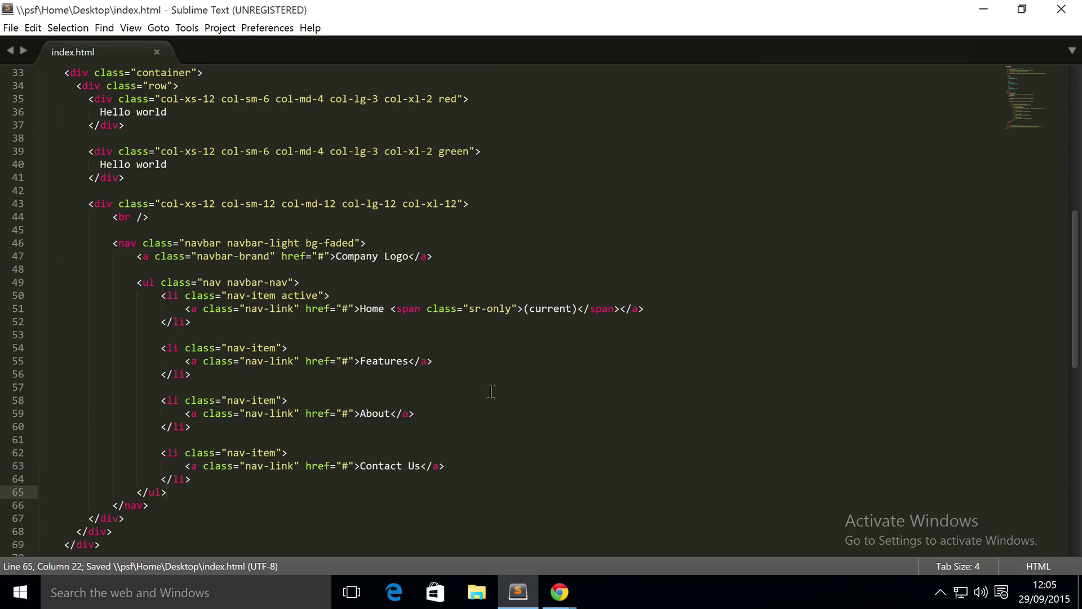
Below the list write a form classed form-inline navbar-form pull-right
text(<)
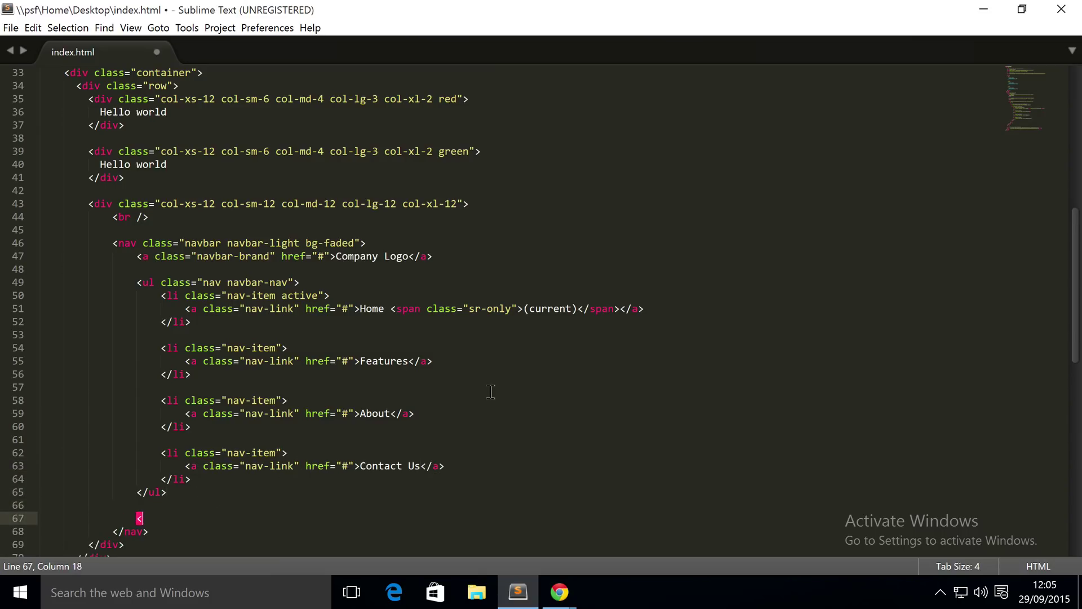
text(form>)
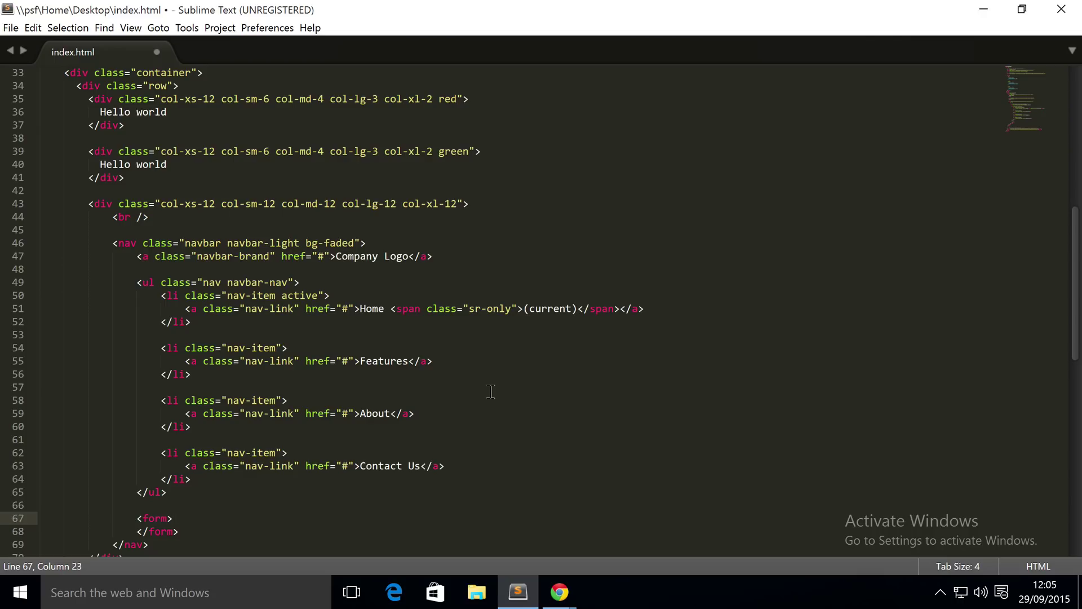
click(173, 517)
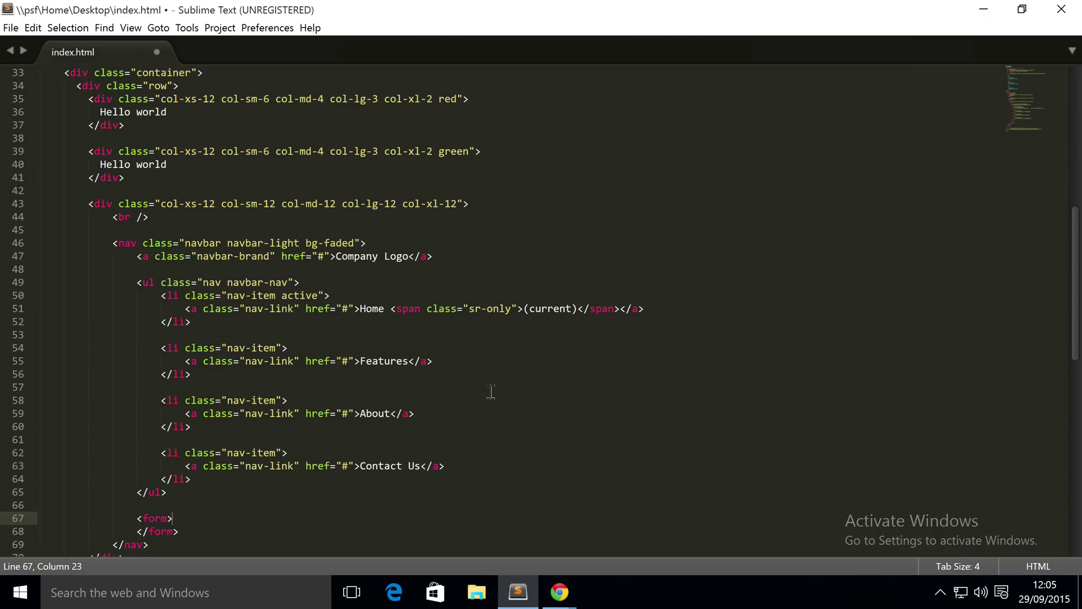
text(class="")
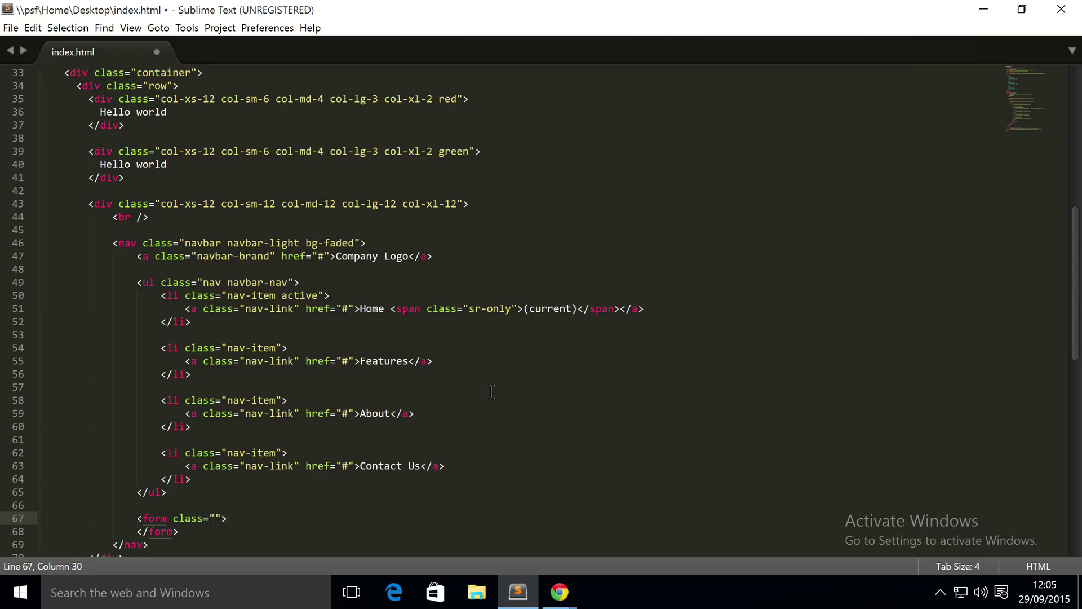
text(form-inline navbar-form)
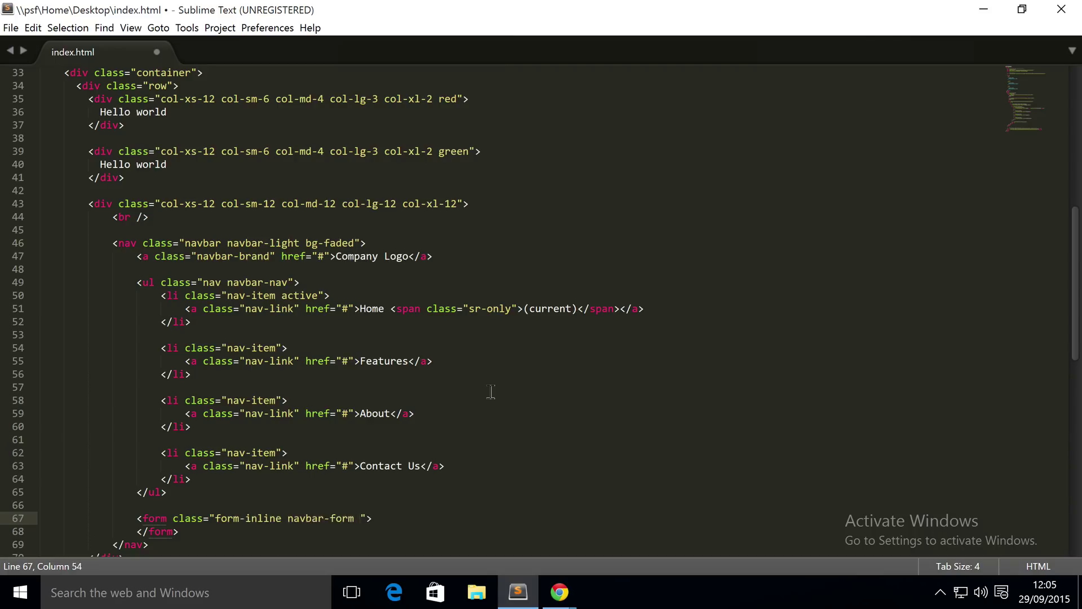
text(pull-ri)
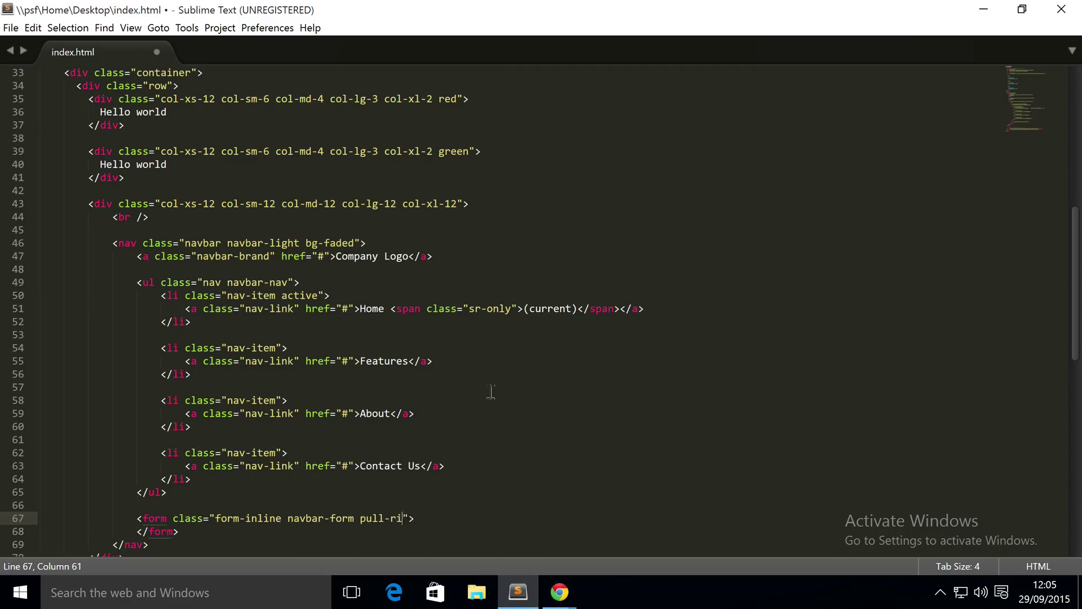
text(ght)
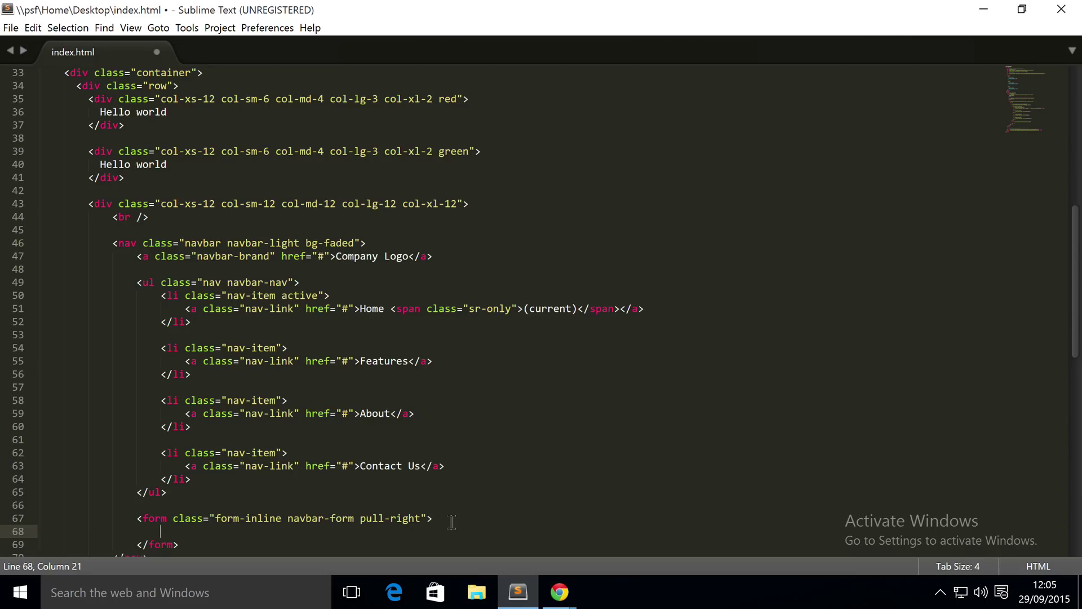
Inside the form add a form-control text input with placeholder Search
text(<input)
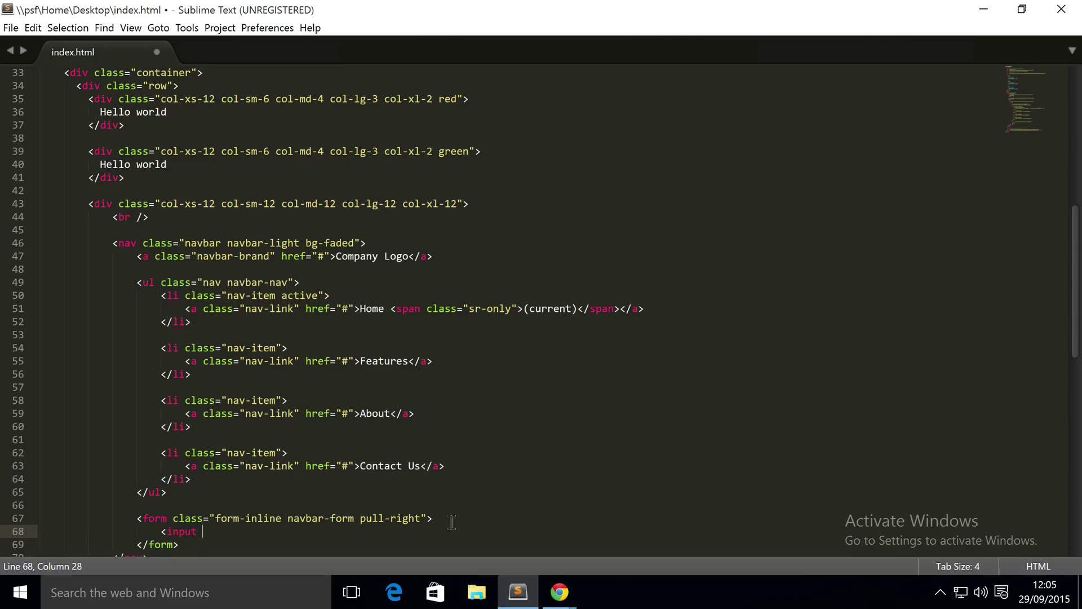
text(class=")
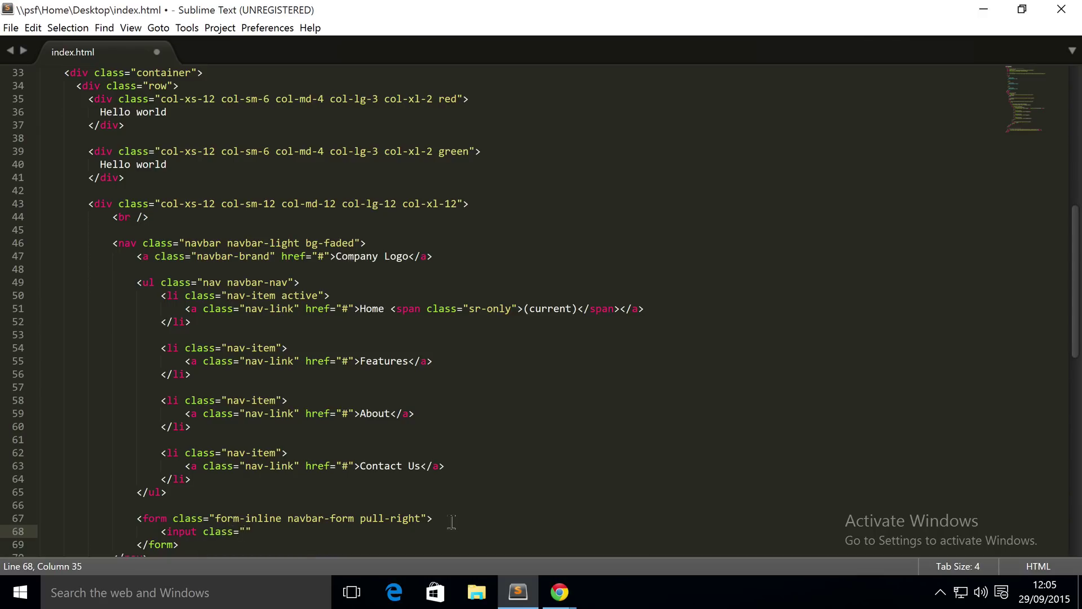
text(form-cont)
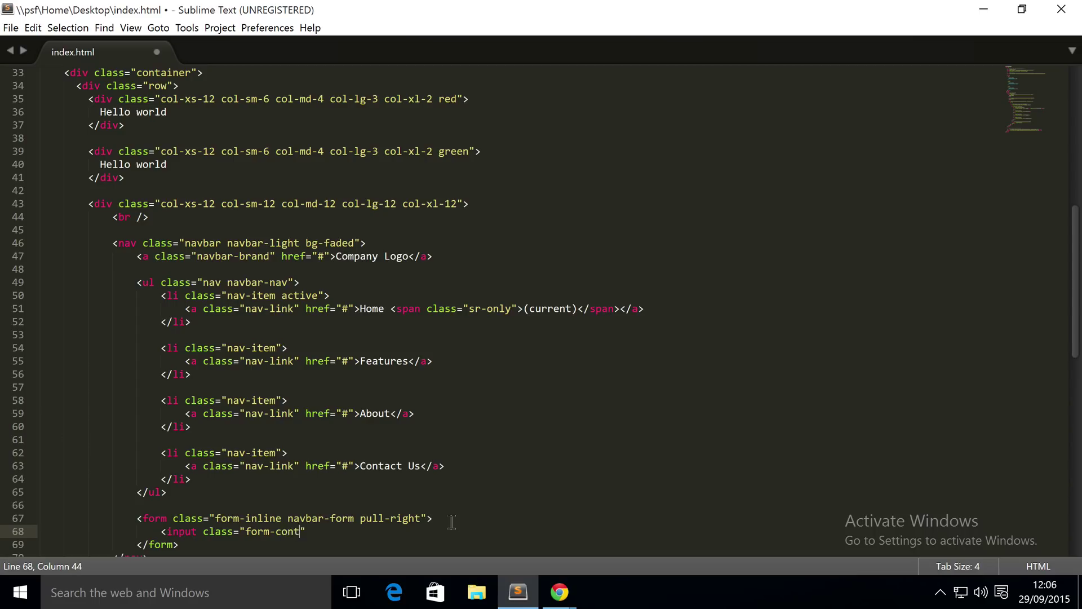
text(rol" type=)
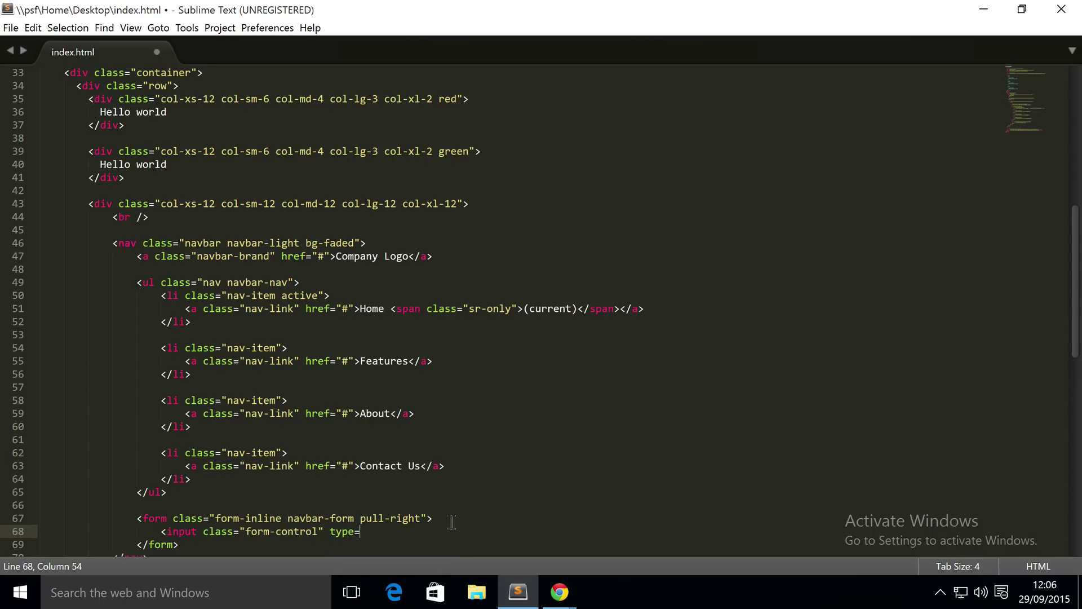
text("text")
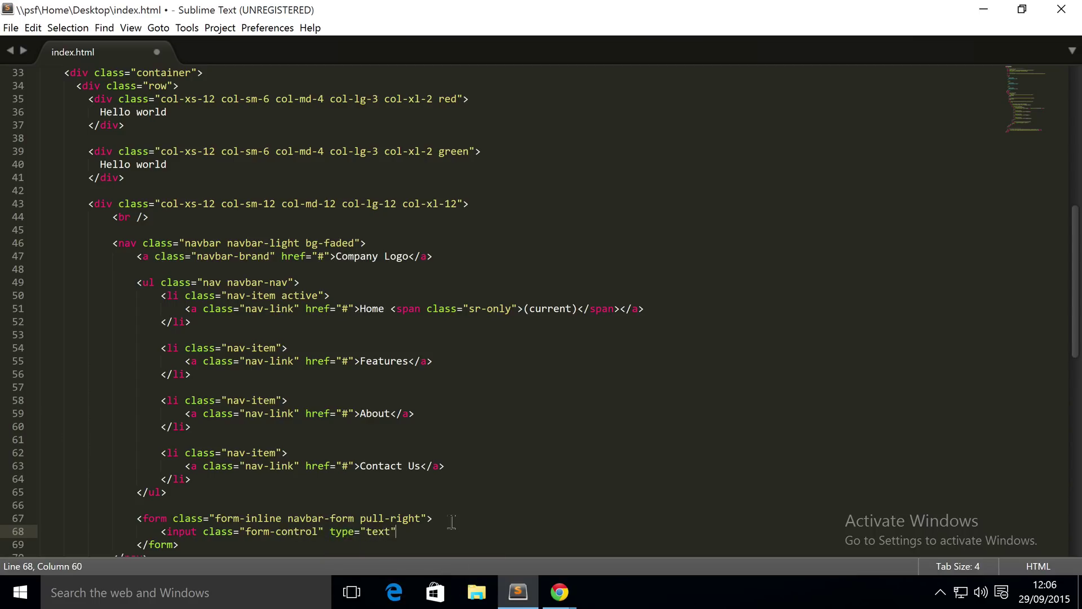
text(placeholder="Sea")
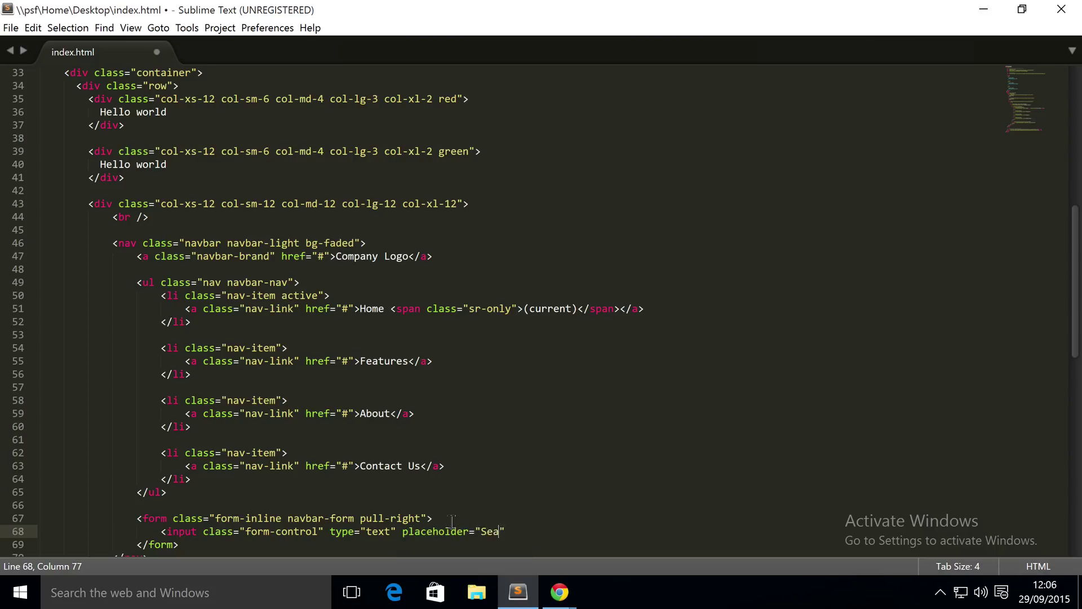
text(rch)
text(<)
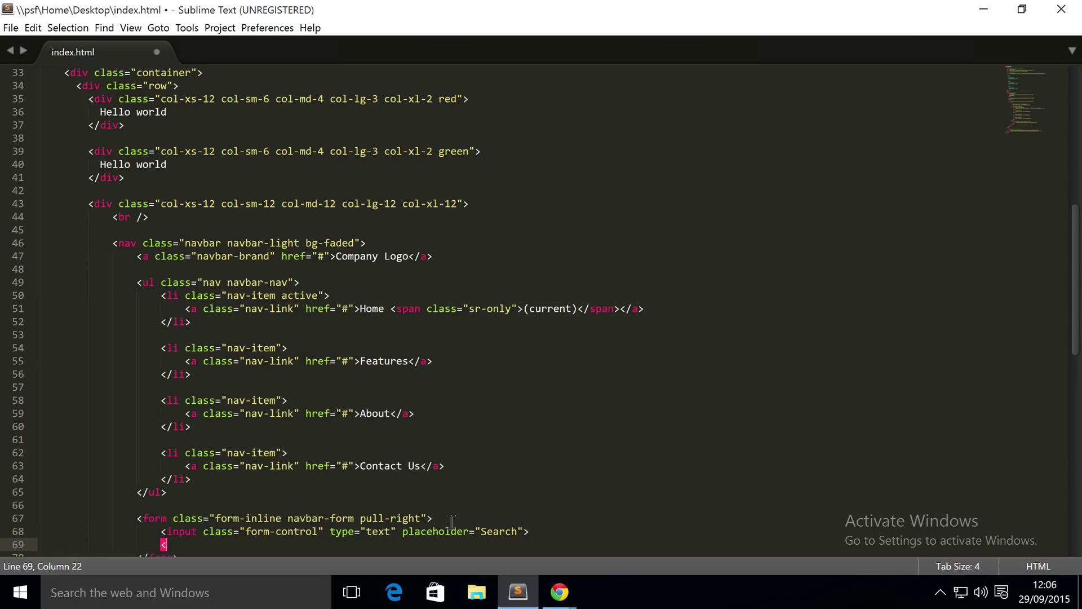
Add a submit button classed btn btn-success-outline labelled Search and save
text(button class=)
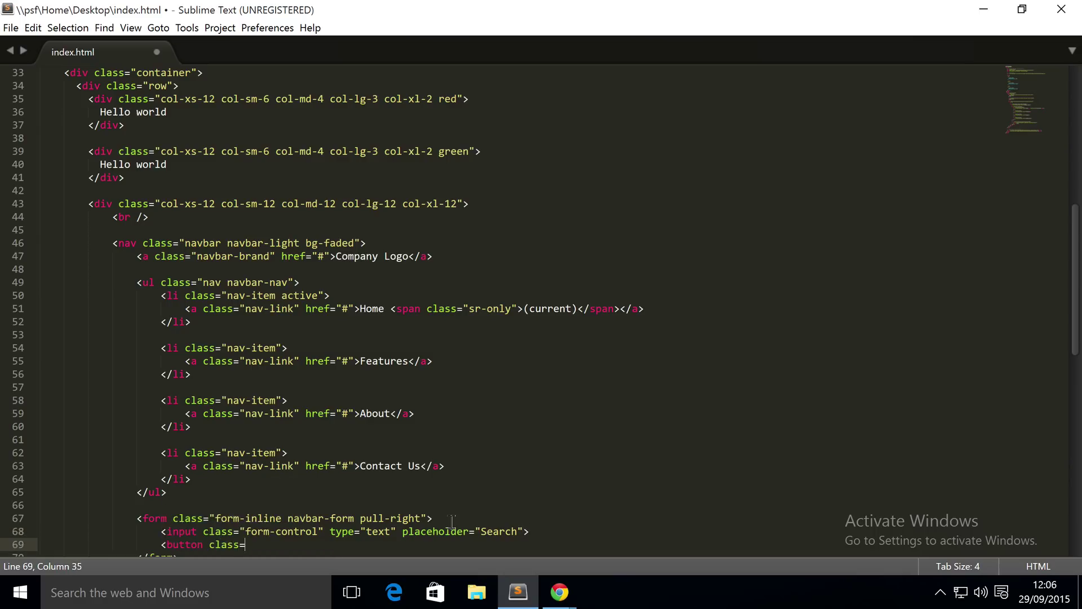
text("btn btn-success")
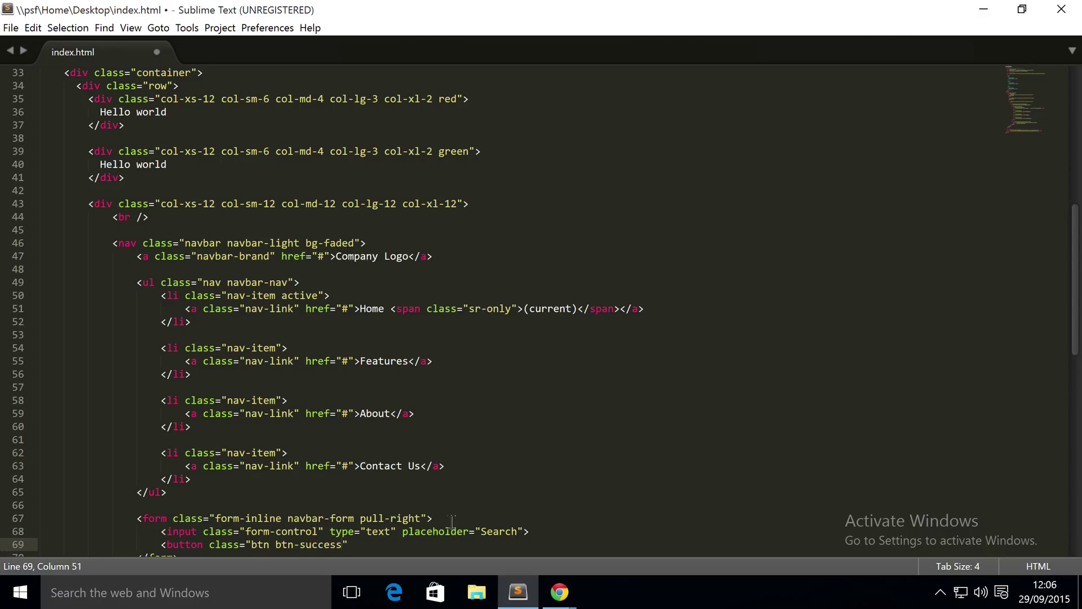
text(-oulin)
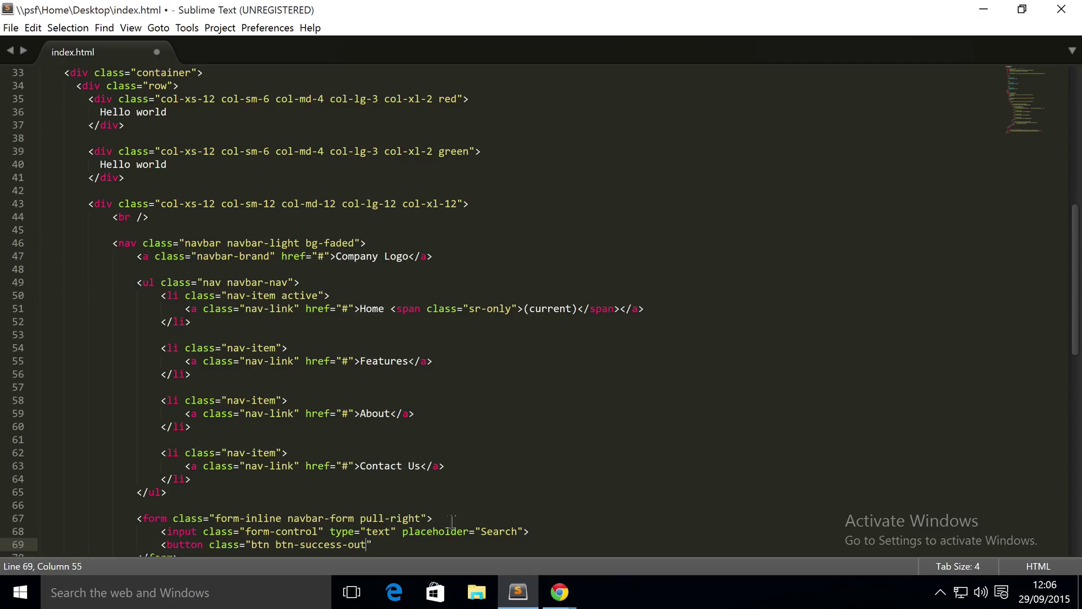
text(line)
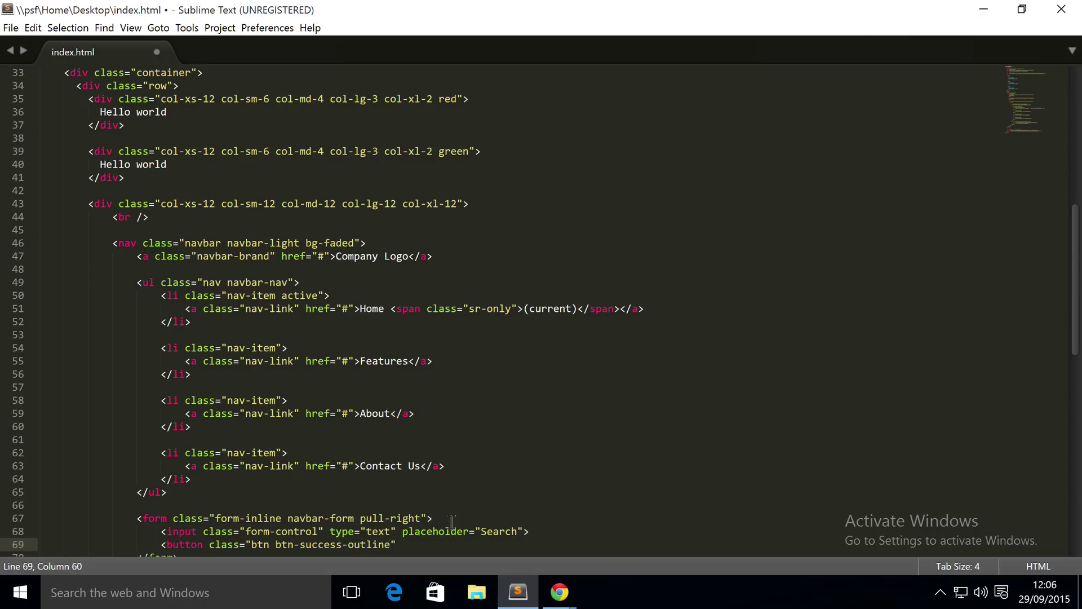
text(type="")
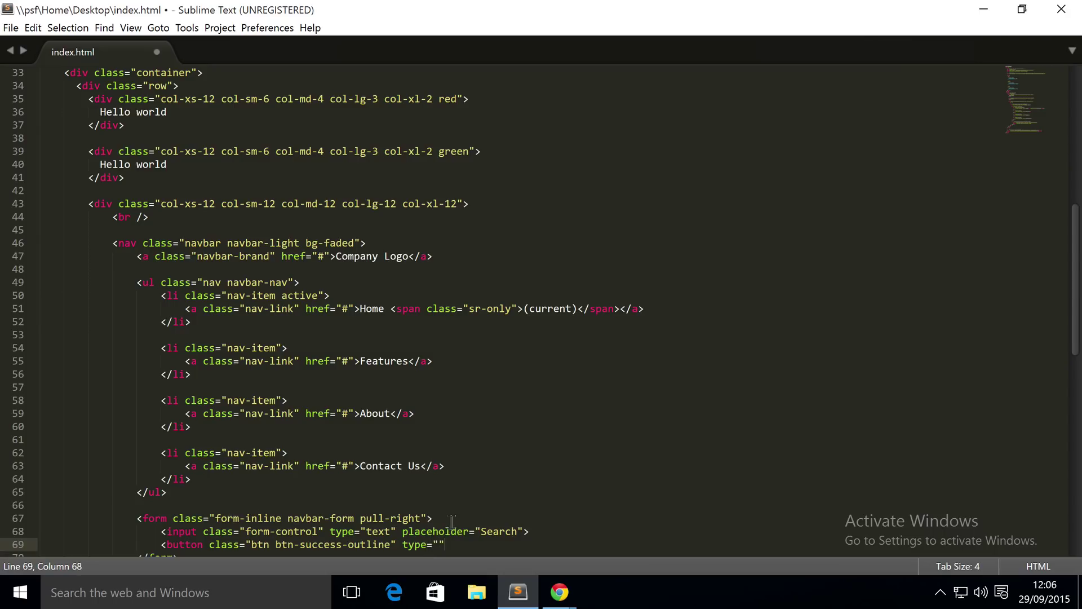
text(submit)
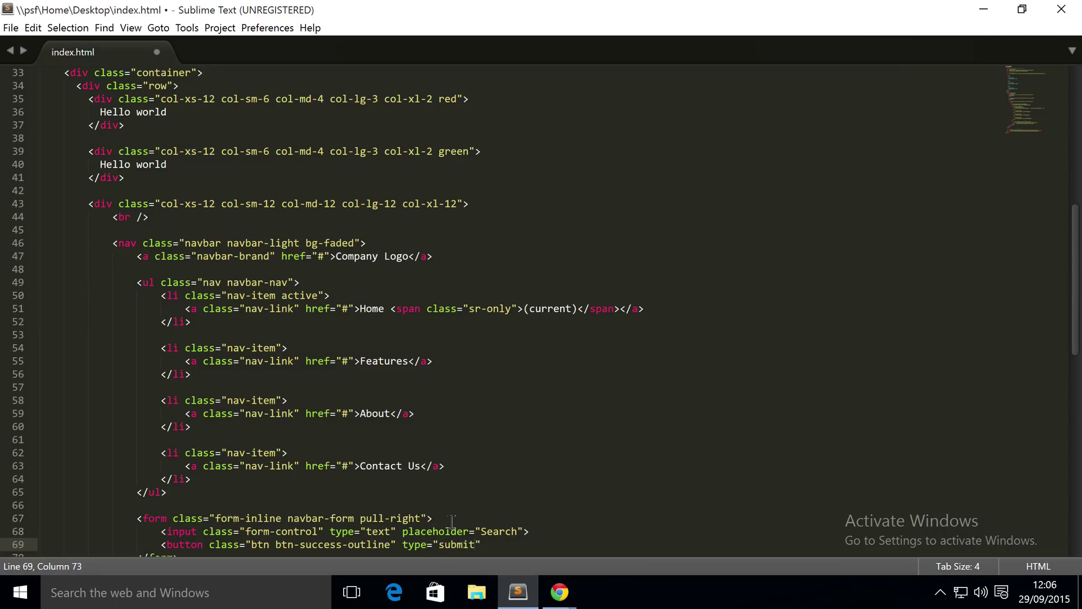
text(></button>)
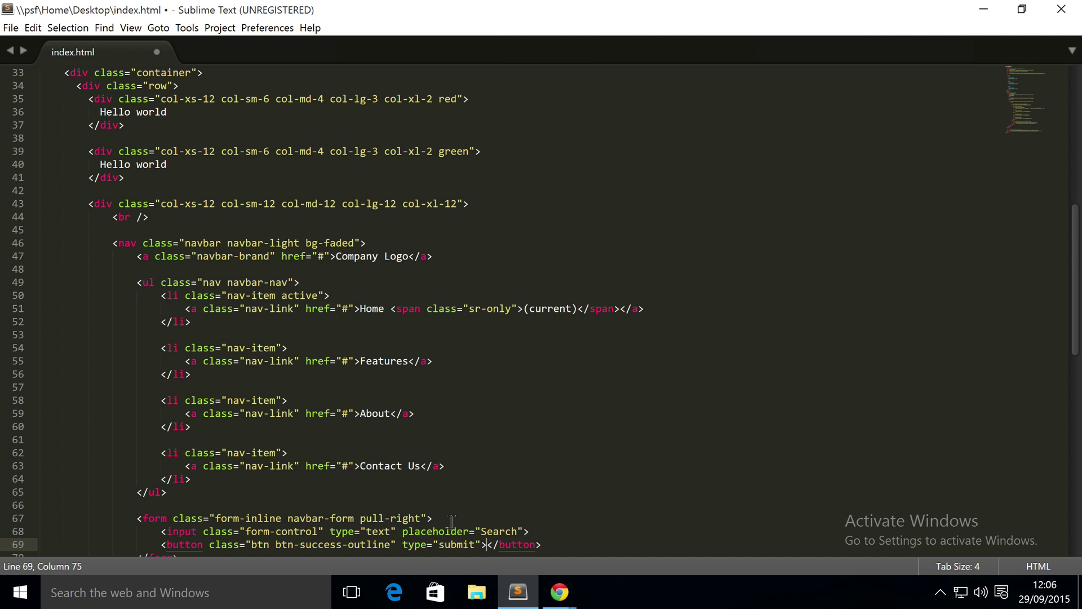
text(Search)
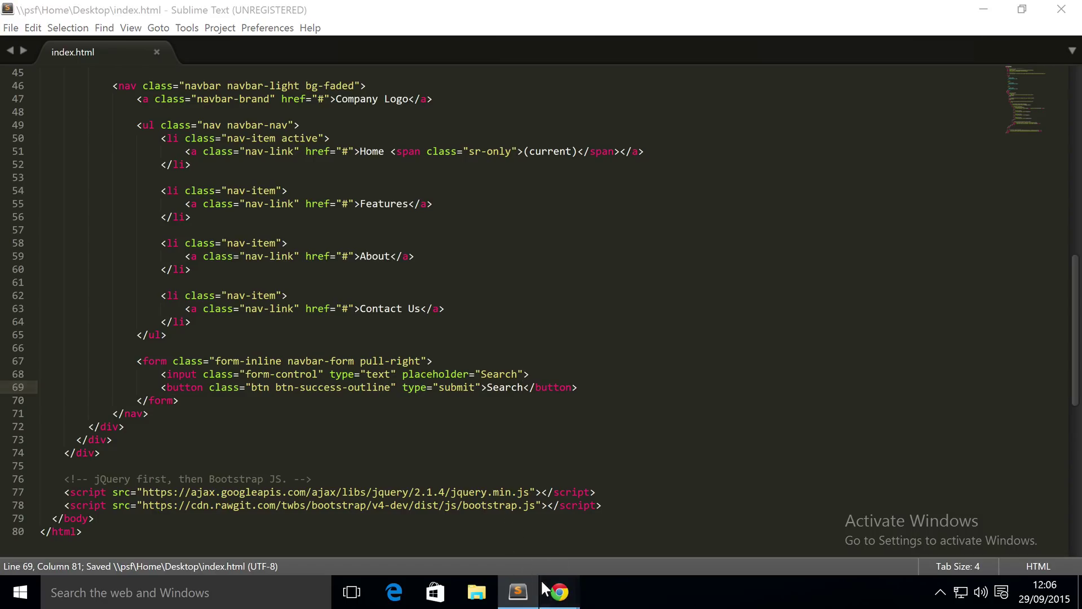
View the refreshed navbar in Chrome and try the right-aligned search box
click(558, 592)
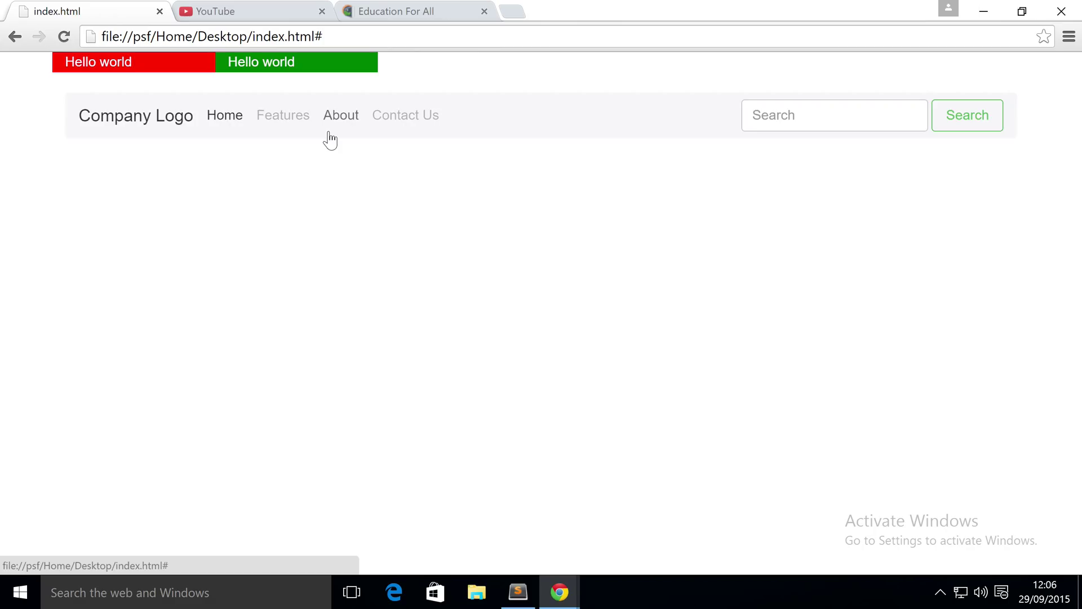
mouse_move(349, 190)
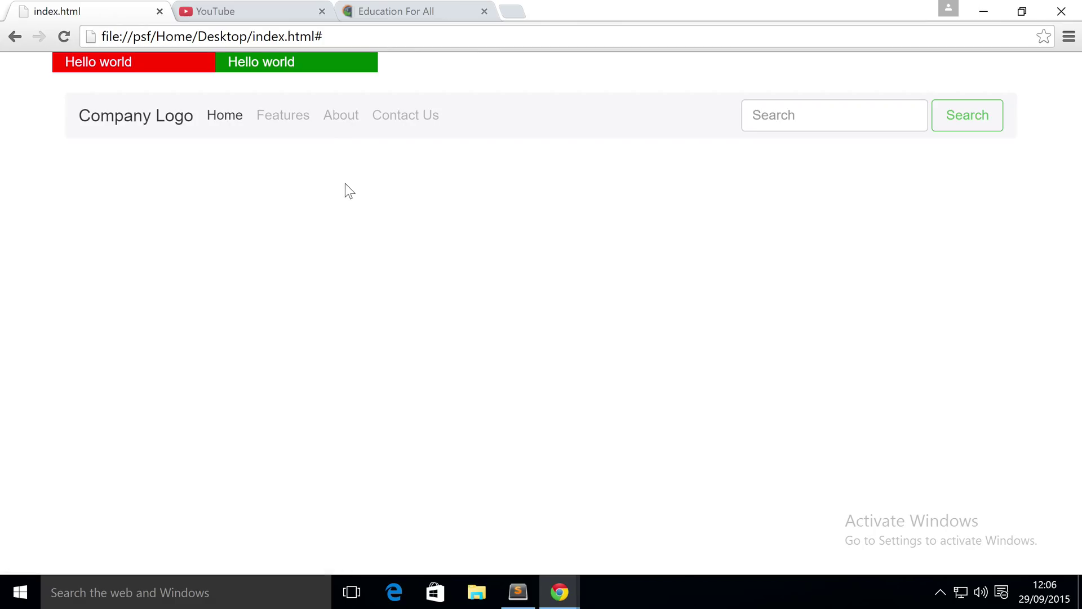
mouse_move(325, 195)
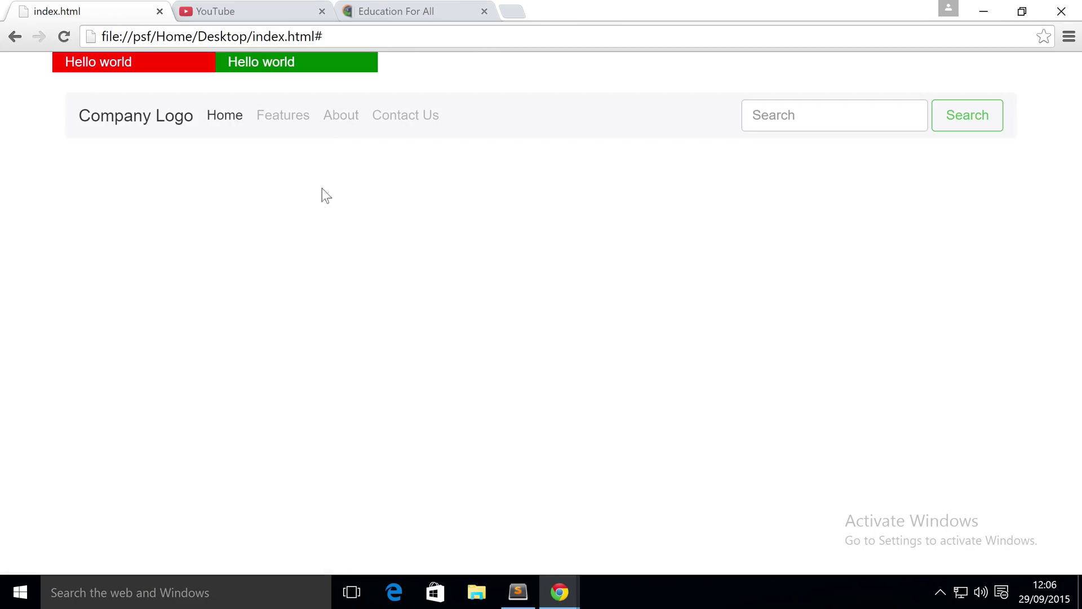
mouse_move(103, 124)
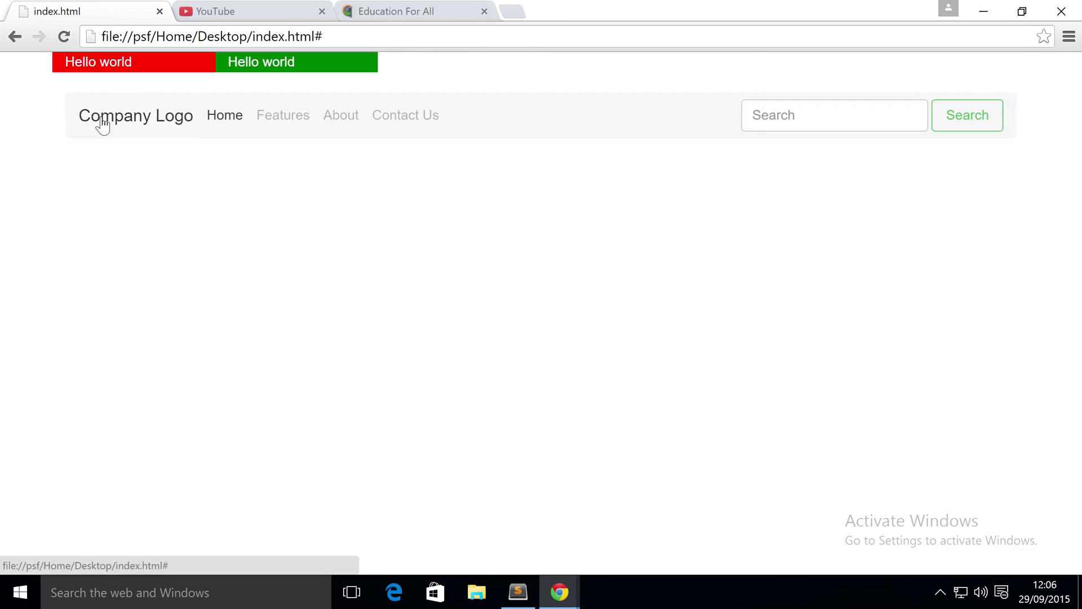
mouse_move(119, 132)
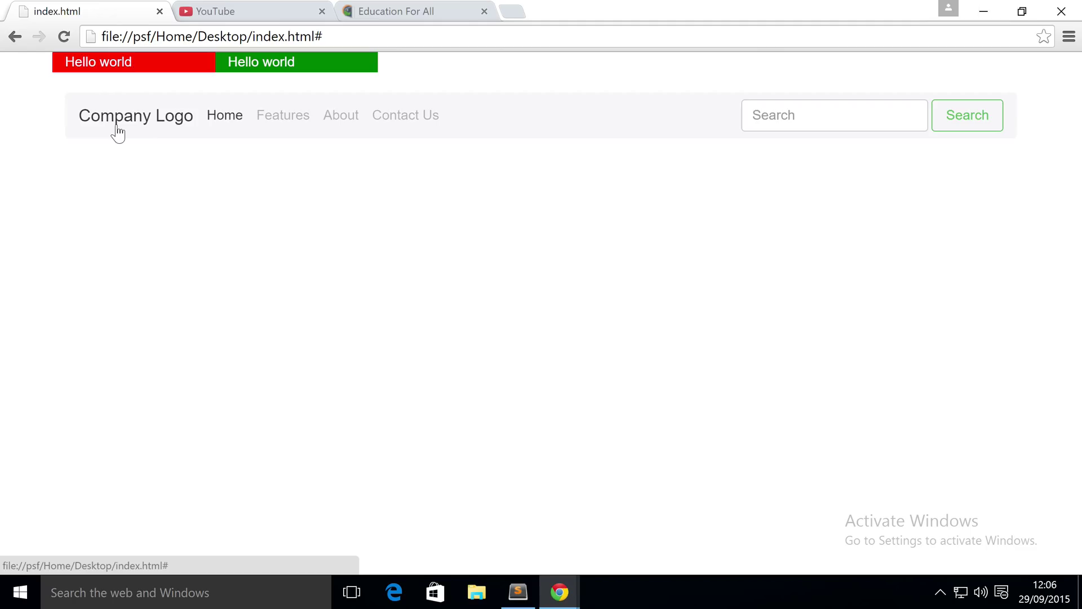
mouse_move(813, 124)
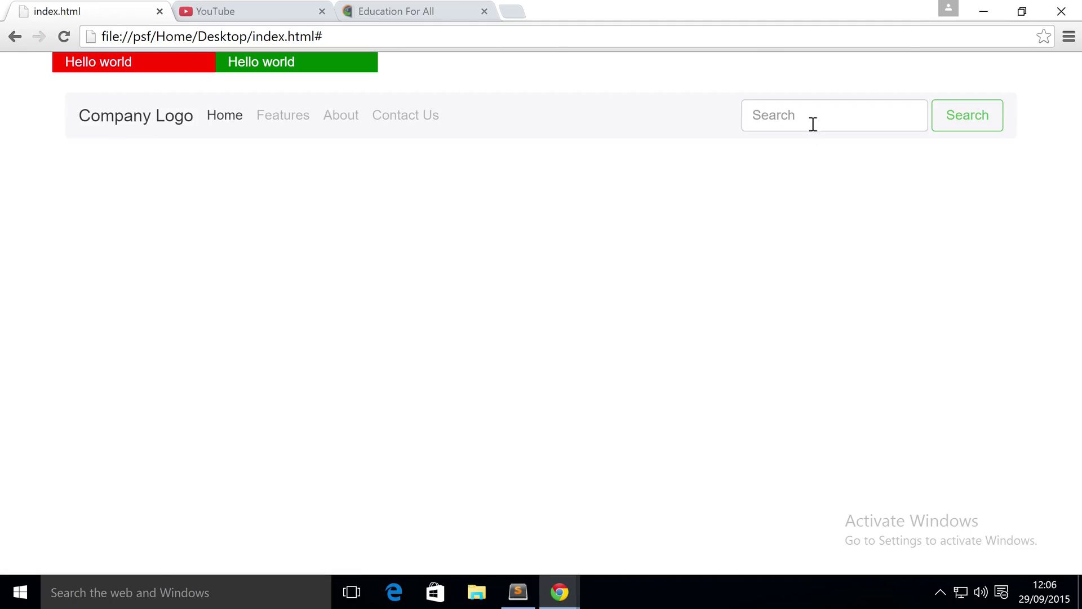
click(835, 115)
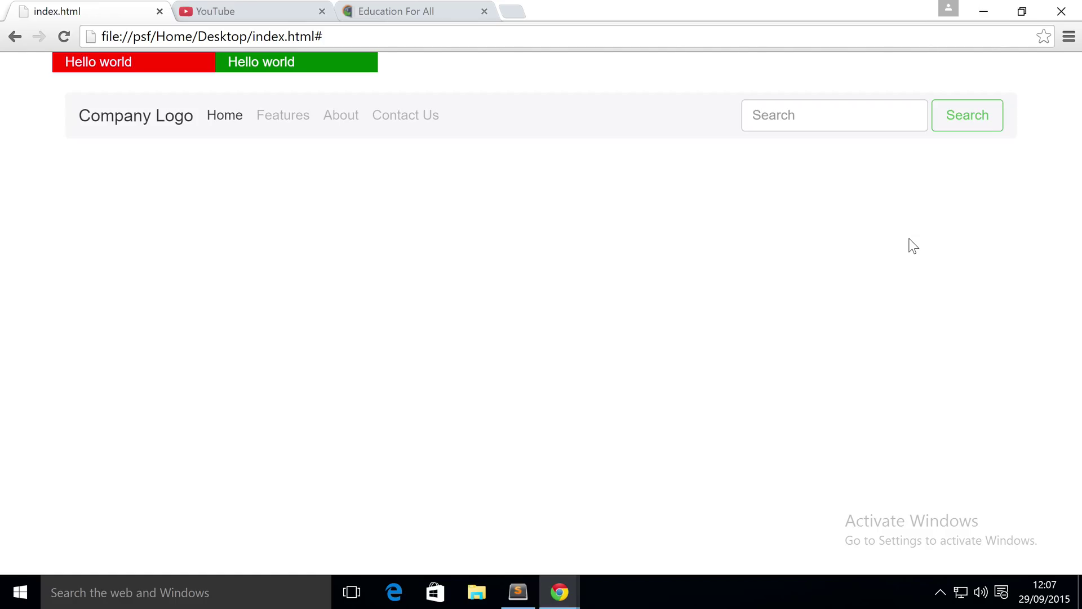
mouse_move(403, 194)
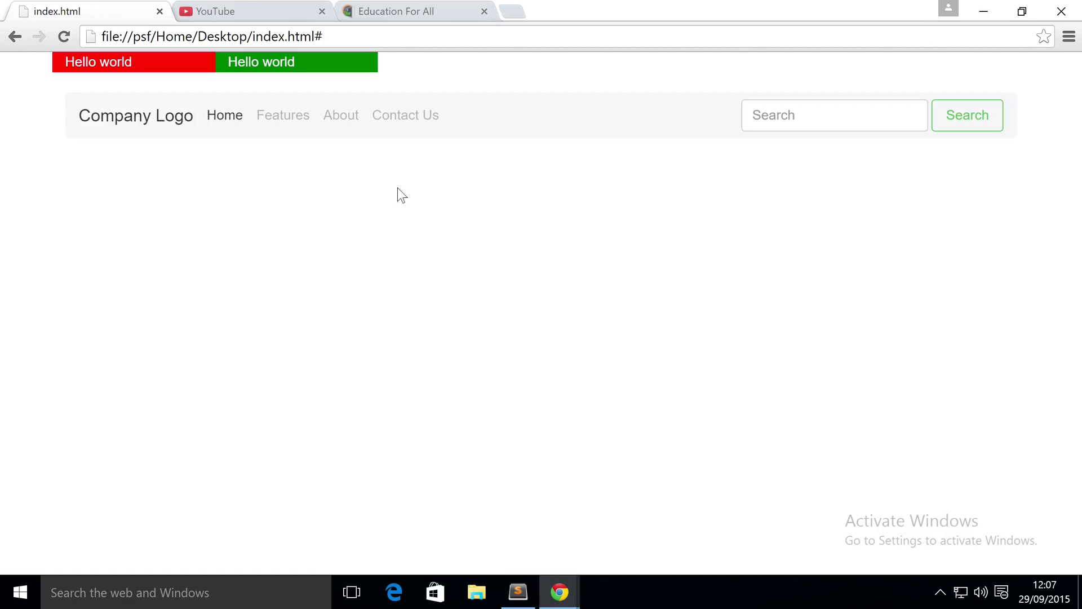
mouse_move(164, 165)
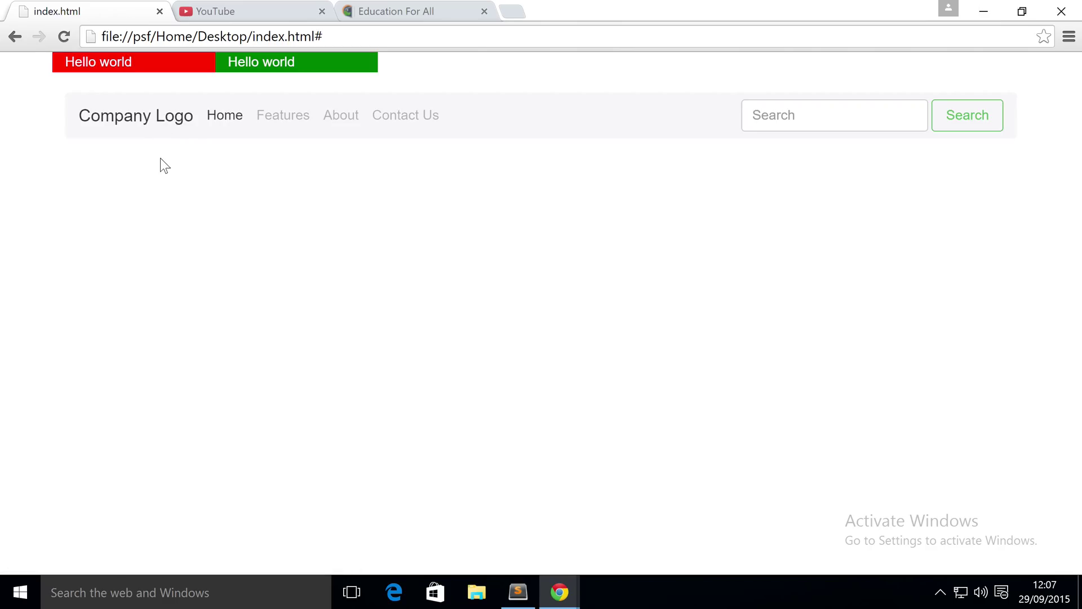